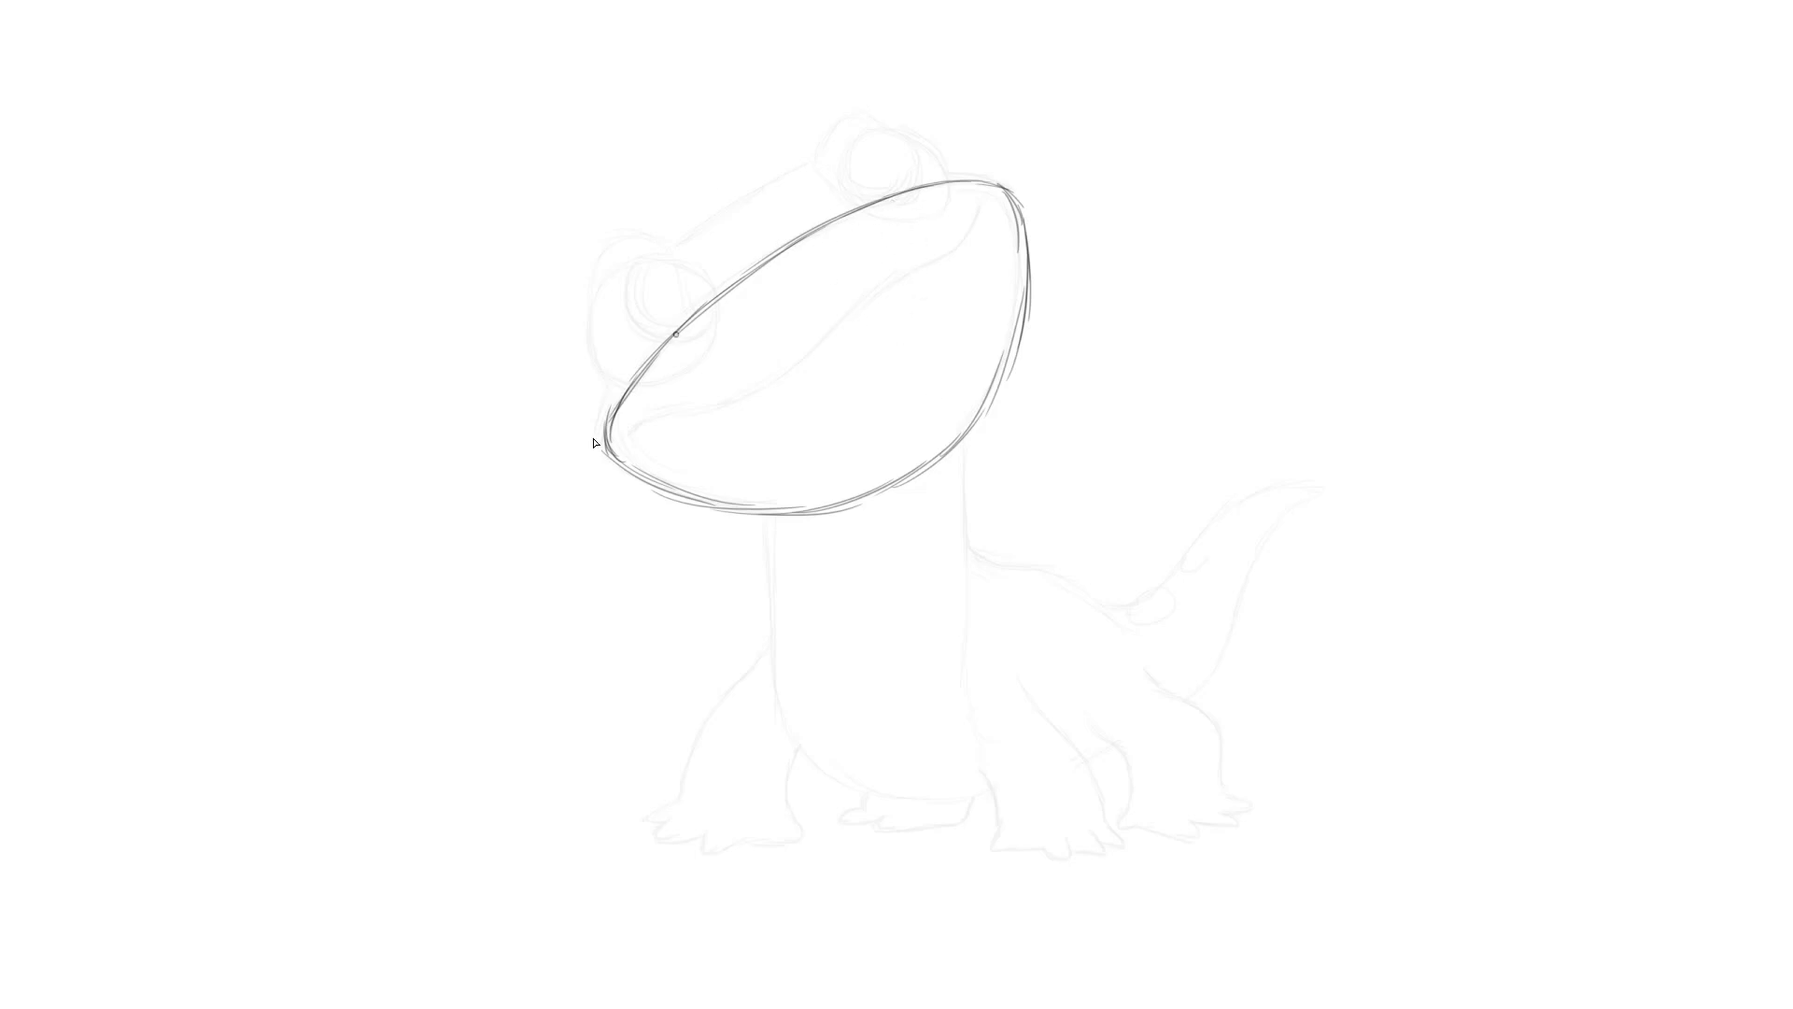
{"action": "mouse_move", "coordinate": [802, 183]}
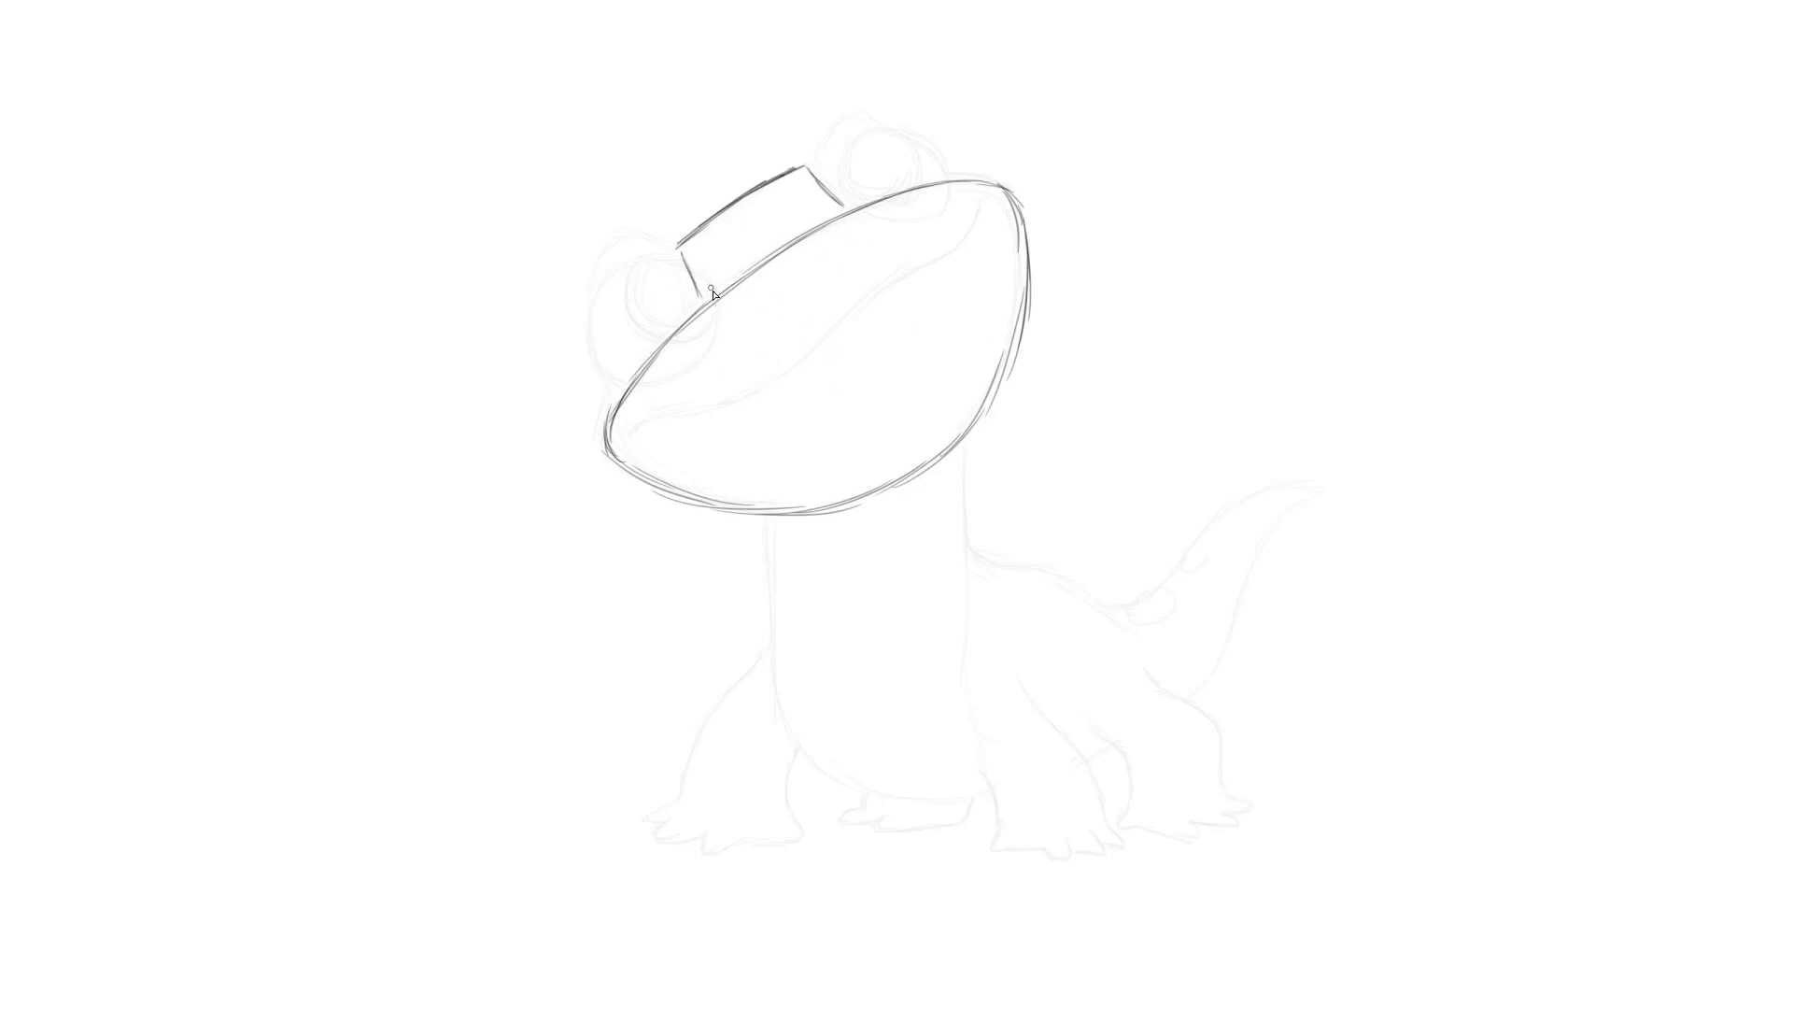
Step: Sketch two round eye circles, one at the head's left edge and one on its top
{"action": "left_click_drag", "start_coordinate": [710, 291], "coordinate": [619, 268]}
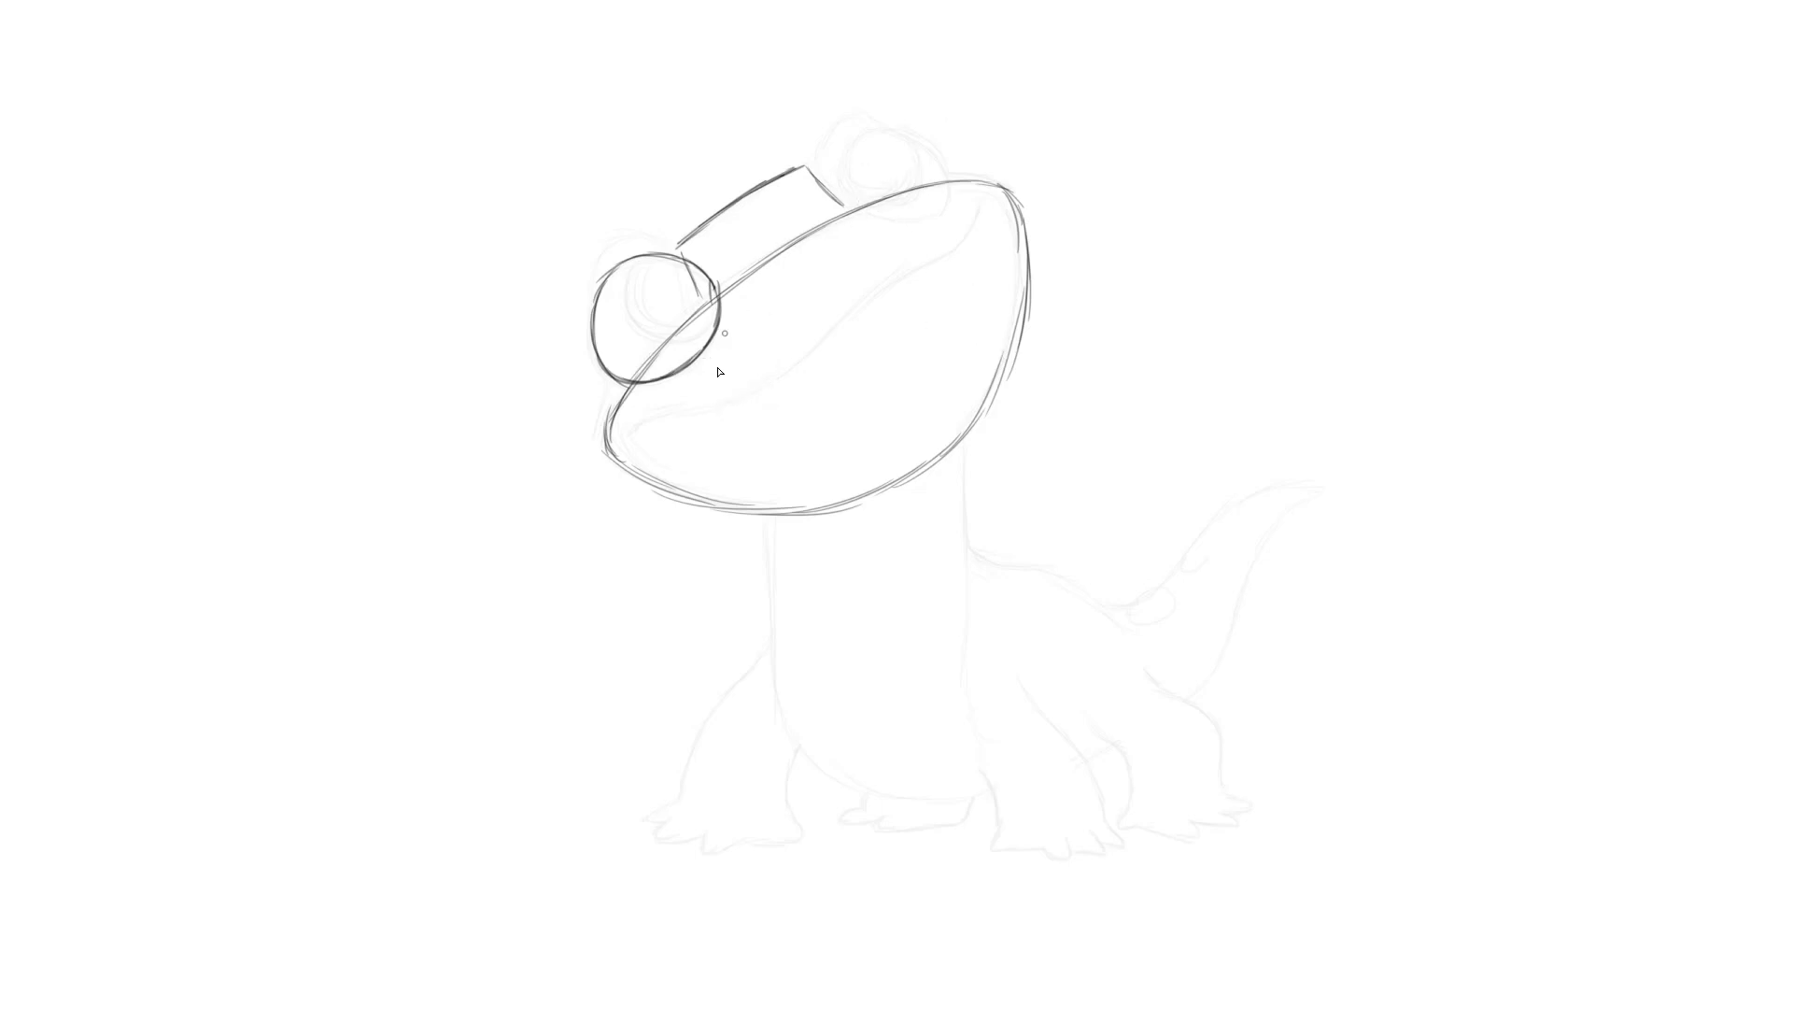
{"action": "left_click_drag", "start_coordinate": [527, 202], "coordinate": [597, 254]}
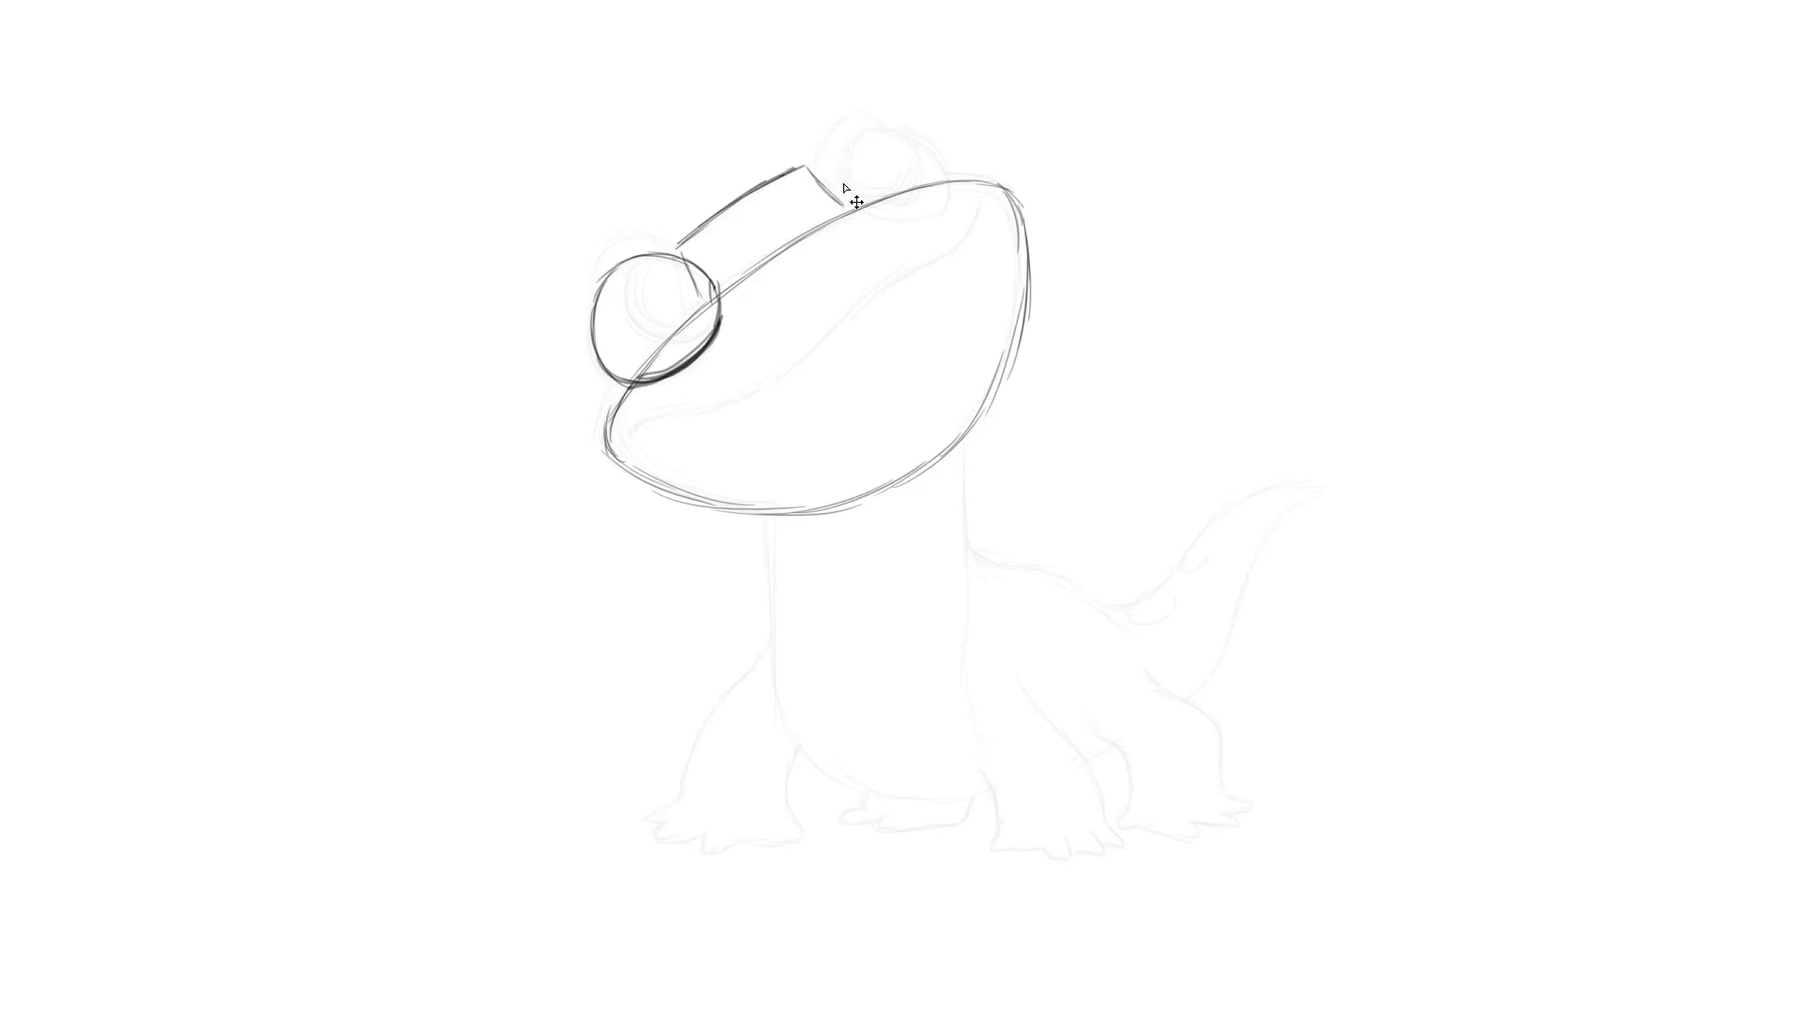
{"action": "left_click_drag", "start_coordinate": [852, 199], "coordinate": [909, 217]}
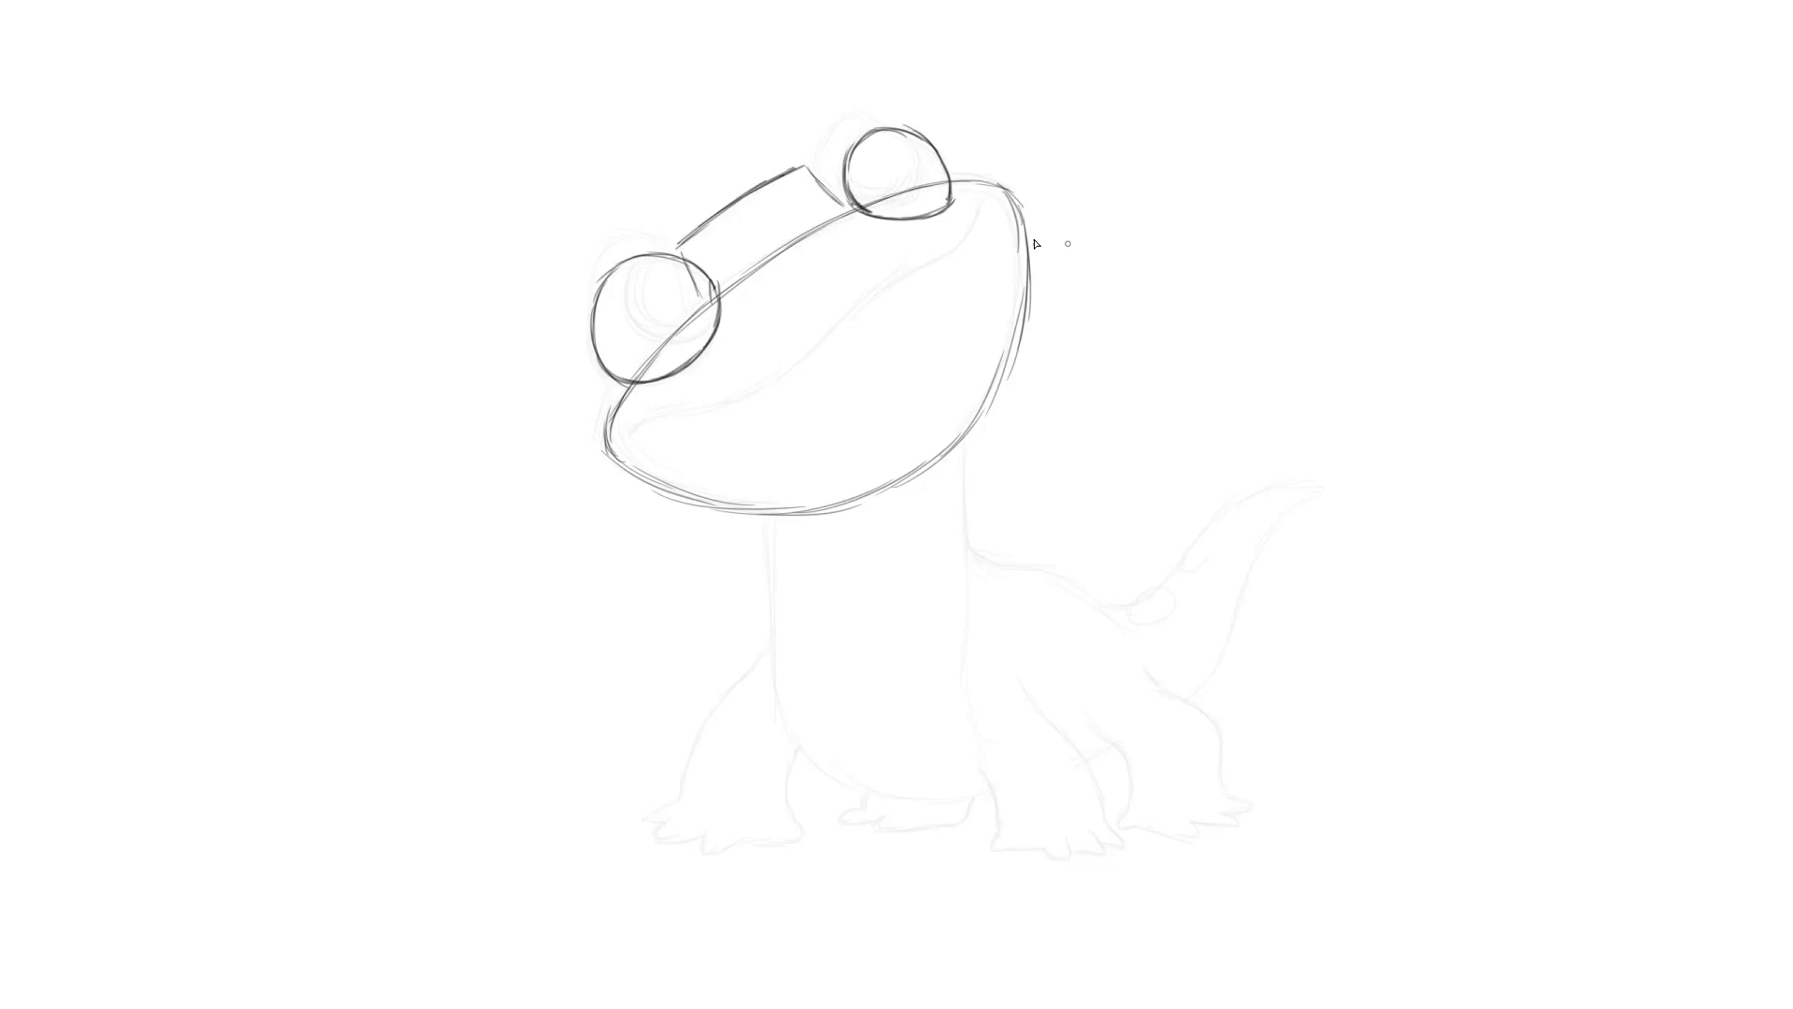
{"action": "mouse_move", "coordinate": [1025, 127]}
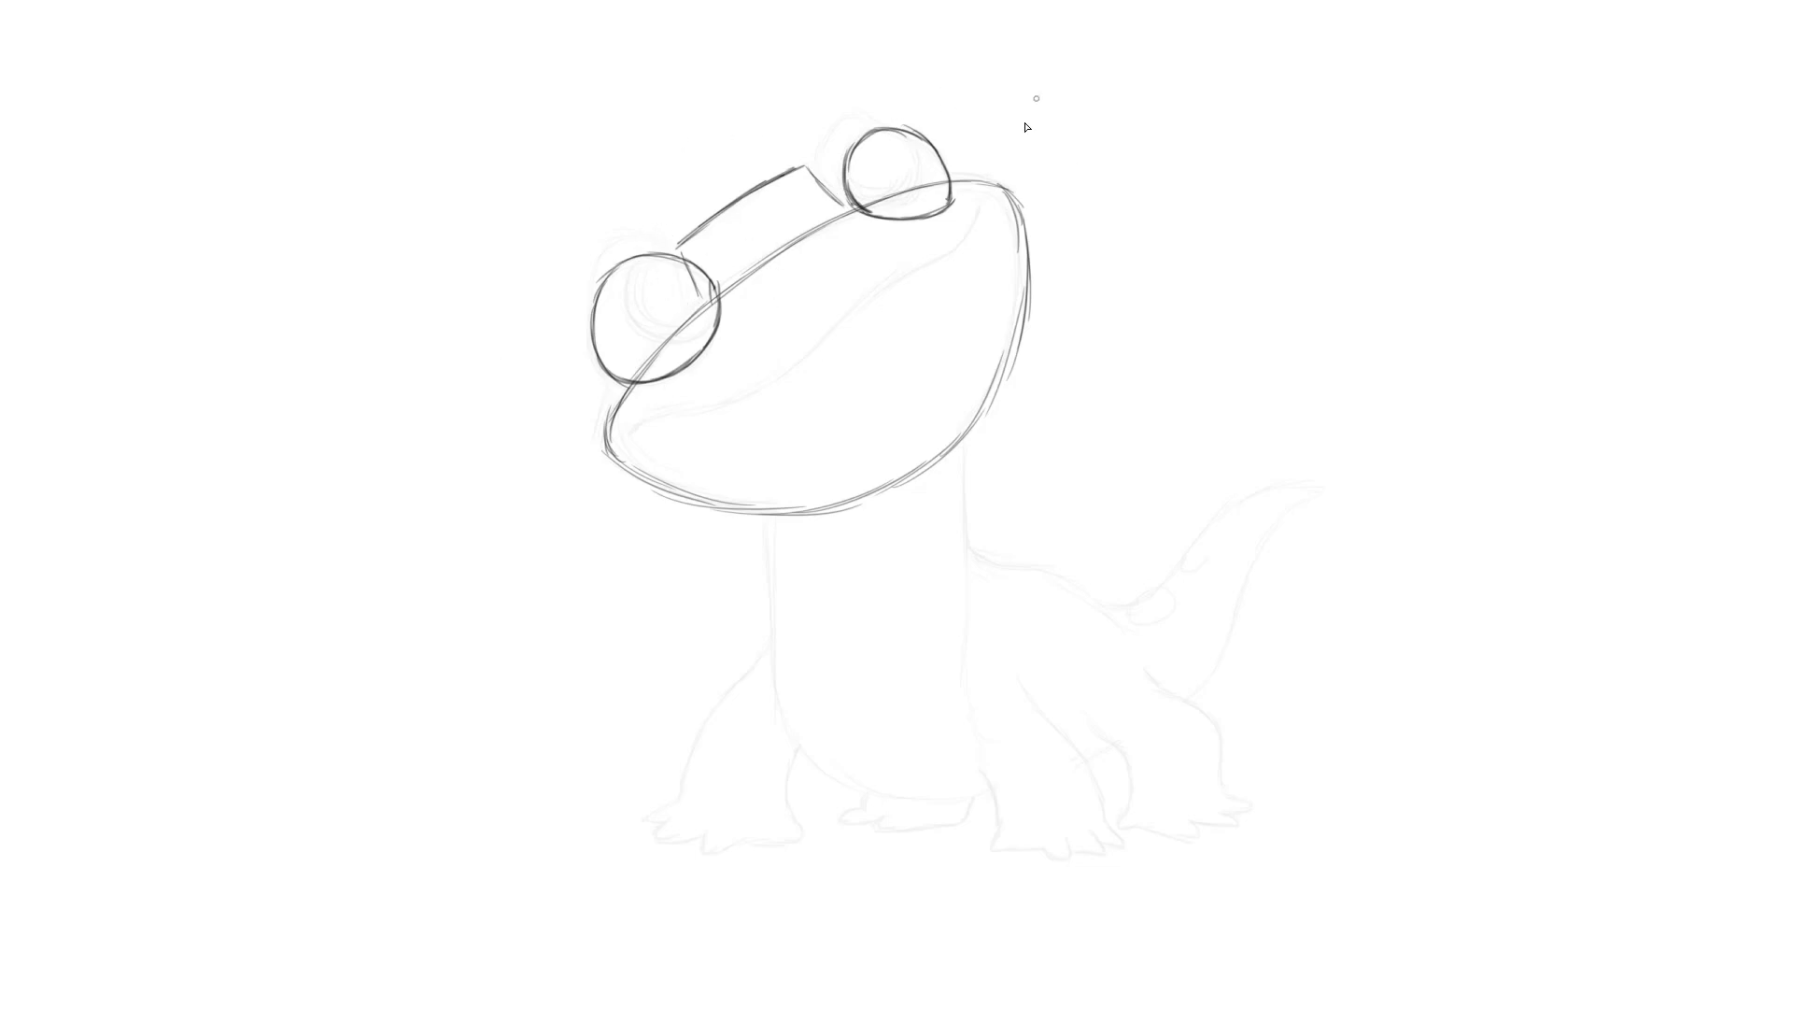
{"action": "mouse_move", "coordinate": [715, 189]}
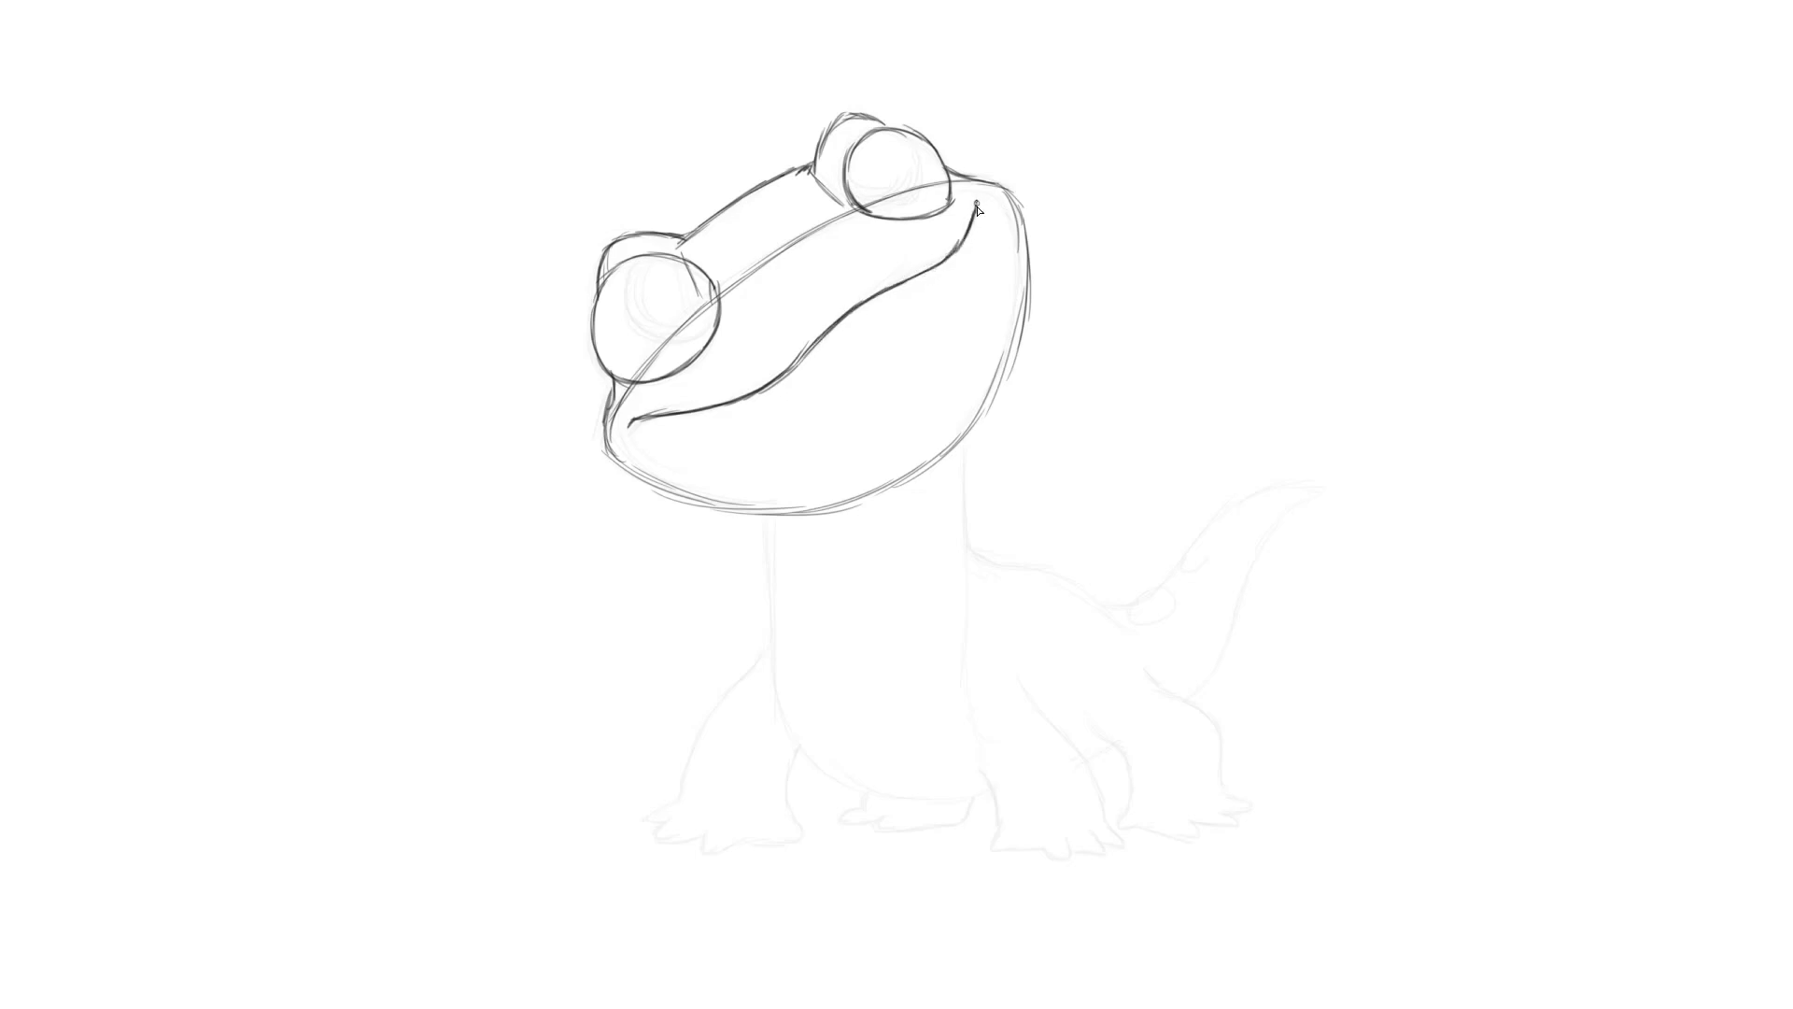
{"action": "mouse_move", "coordinate": [1139, 304]}
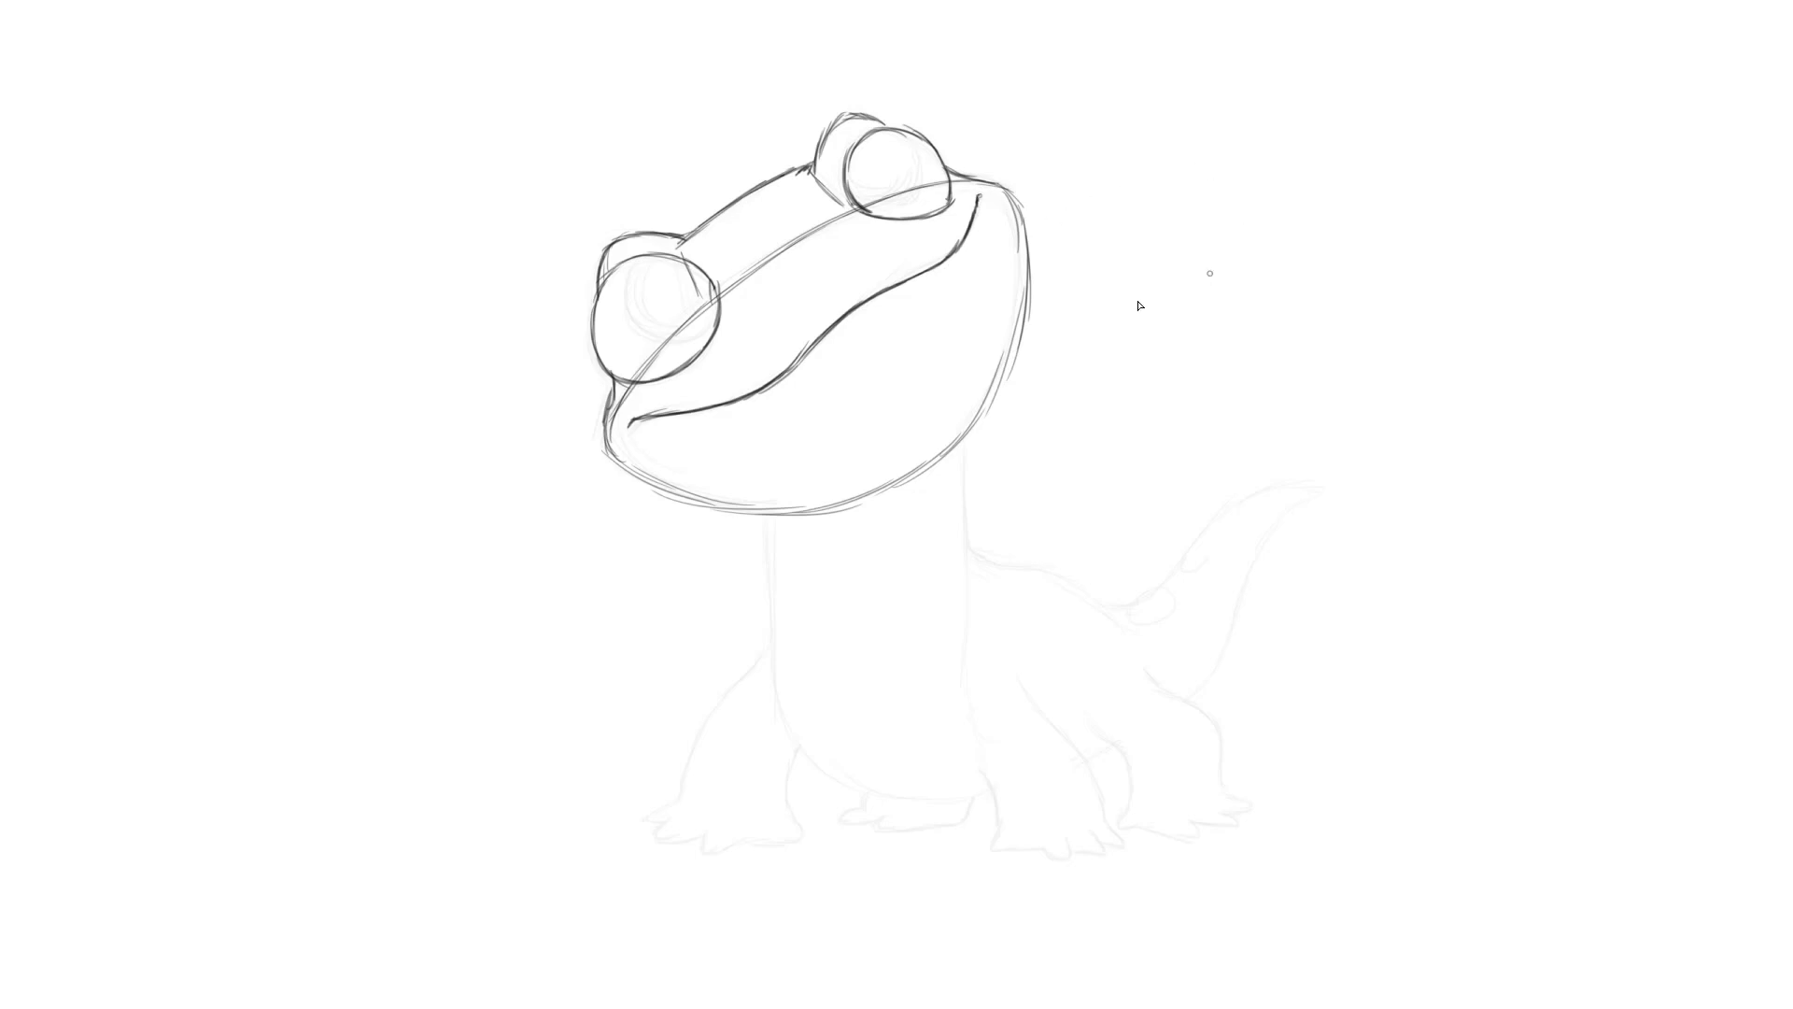
{"action": "mouse_move", "coordinate": [872, 246]}
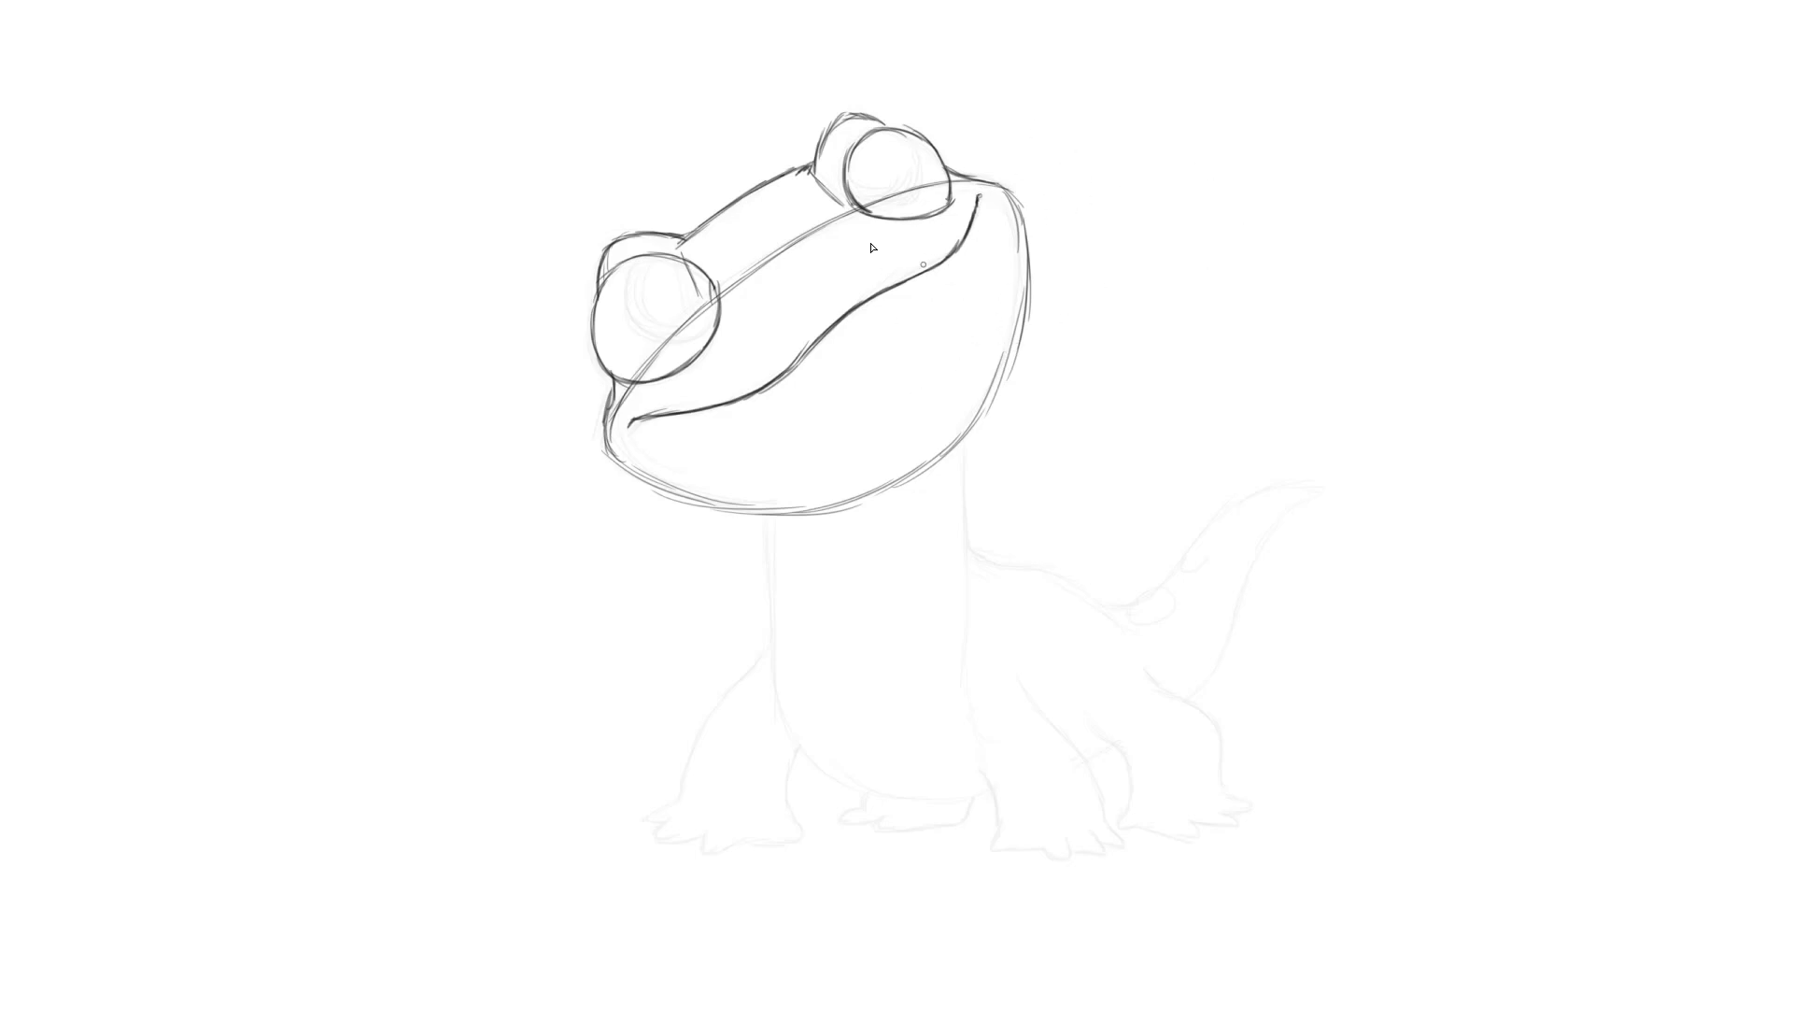
{"action": "mouse_move", "coordinate": [865, 450]}
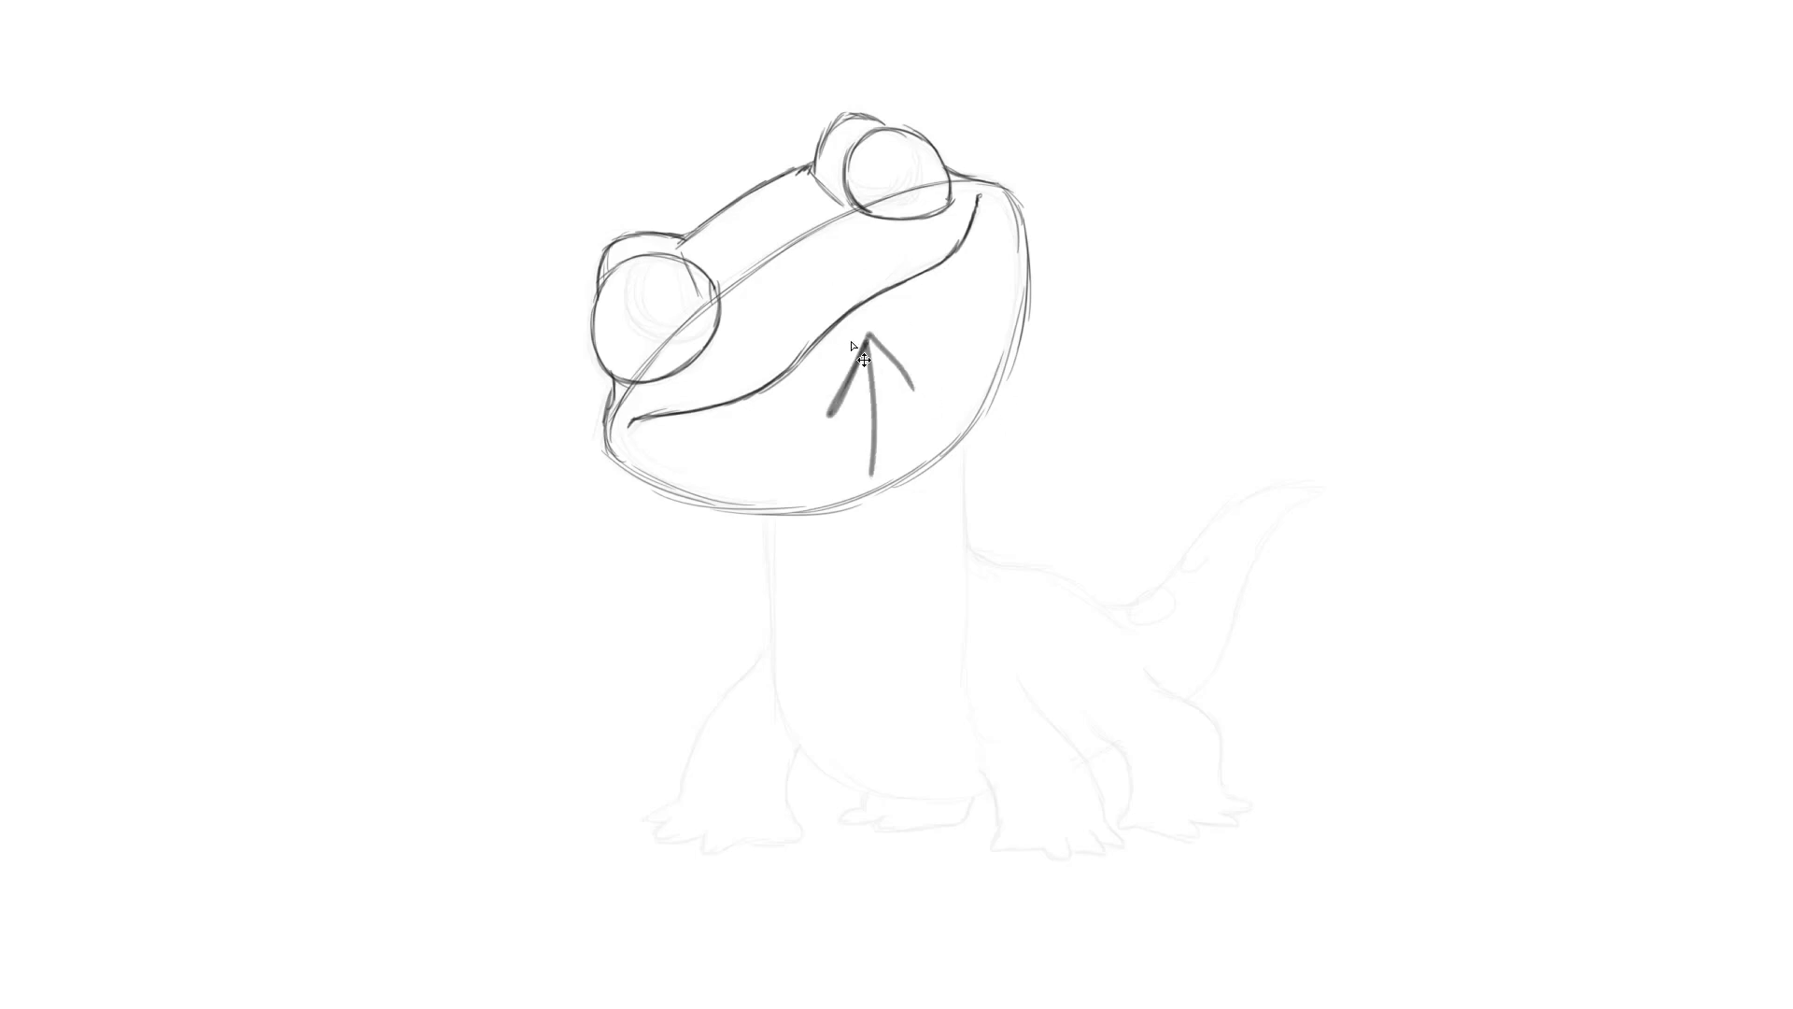
{"action": "mouse_move", "coordinate": [771, 274]}
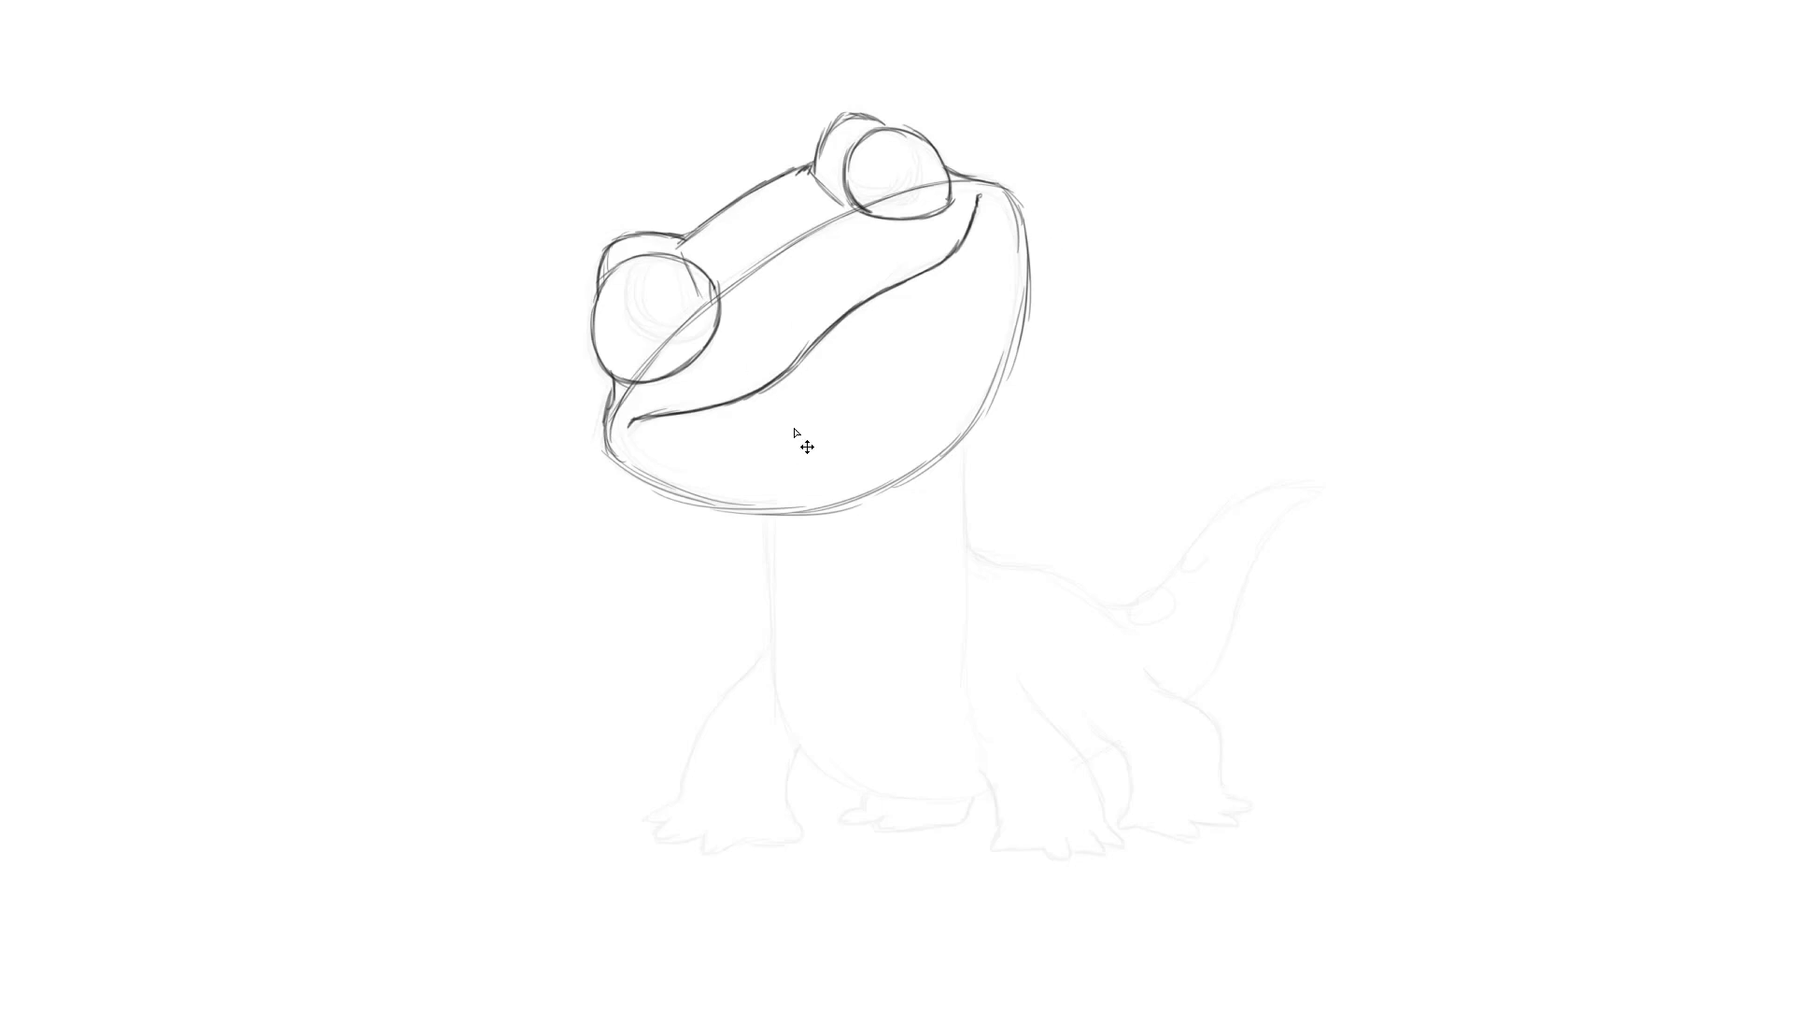
{"action": "mouse_move", "coordinate": [874, 462]}
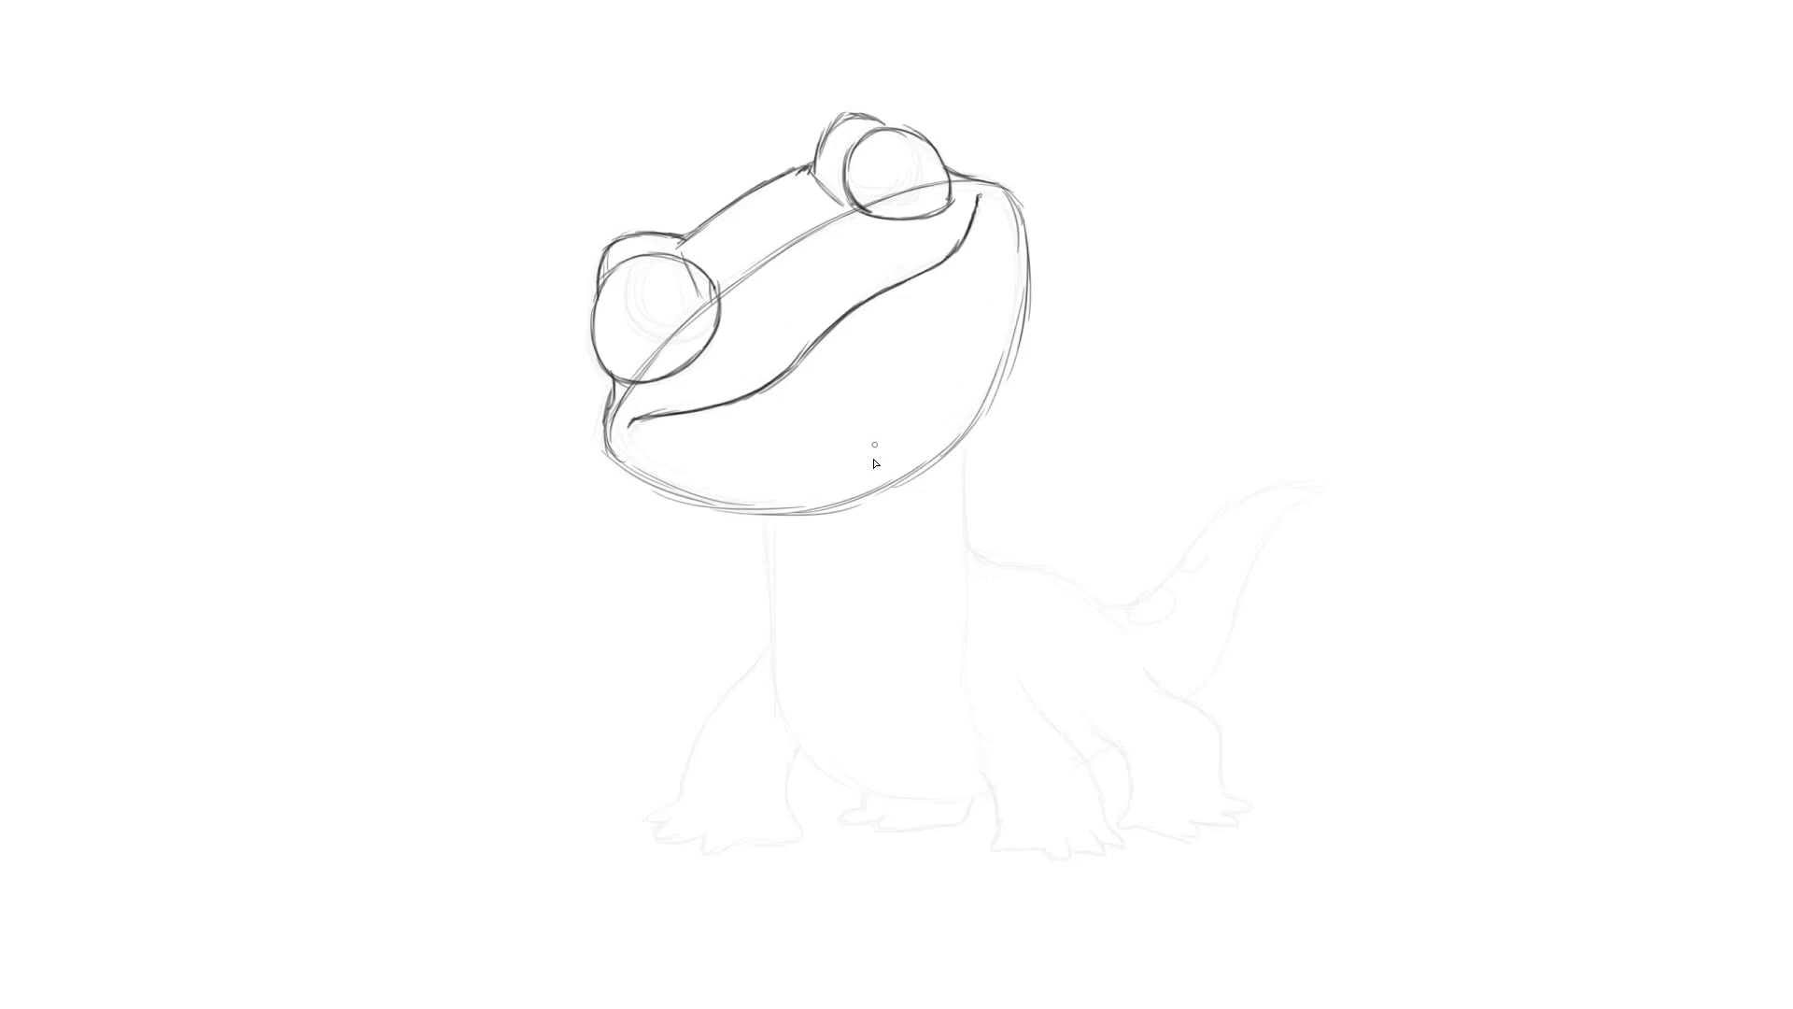
{"action": "mouse_move", "coordinate": [822, 210]}
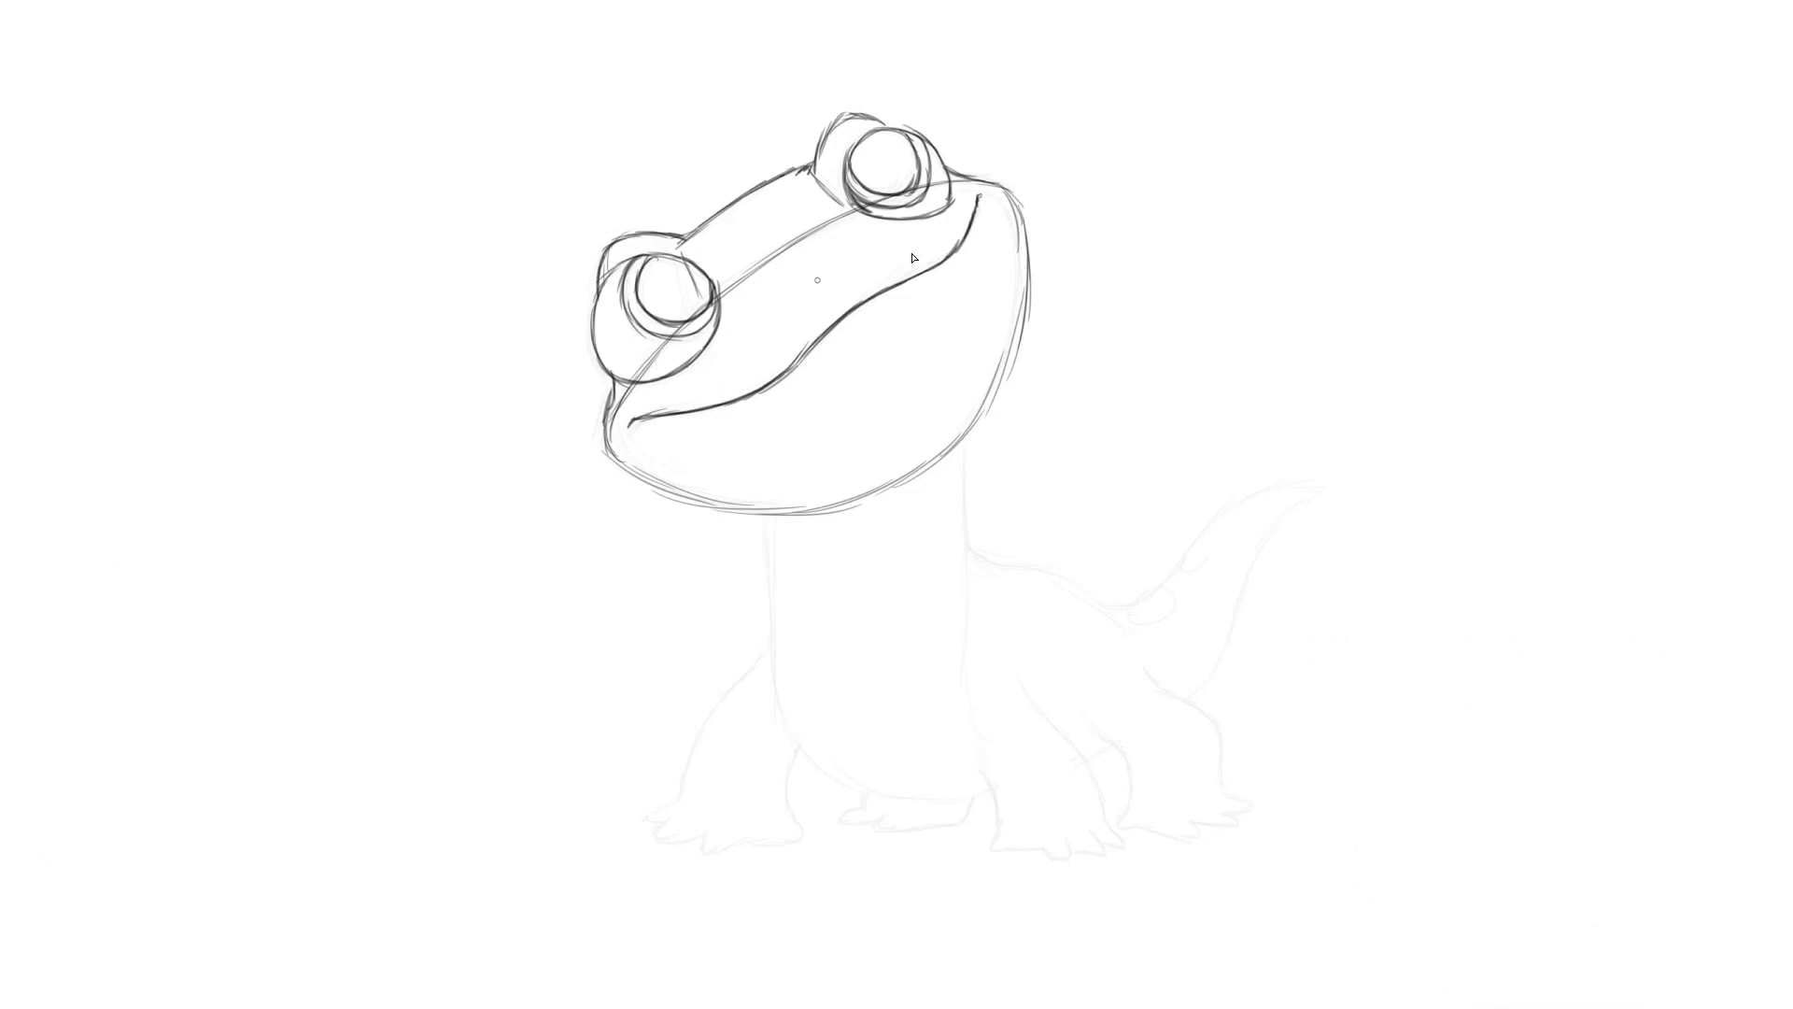
{"action": "mouse_move", "coordinate": [1042, 519]}
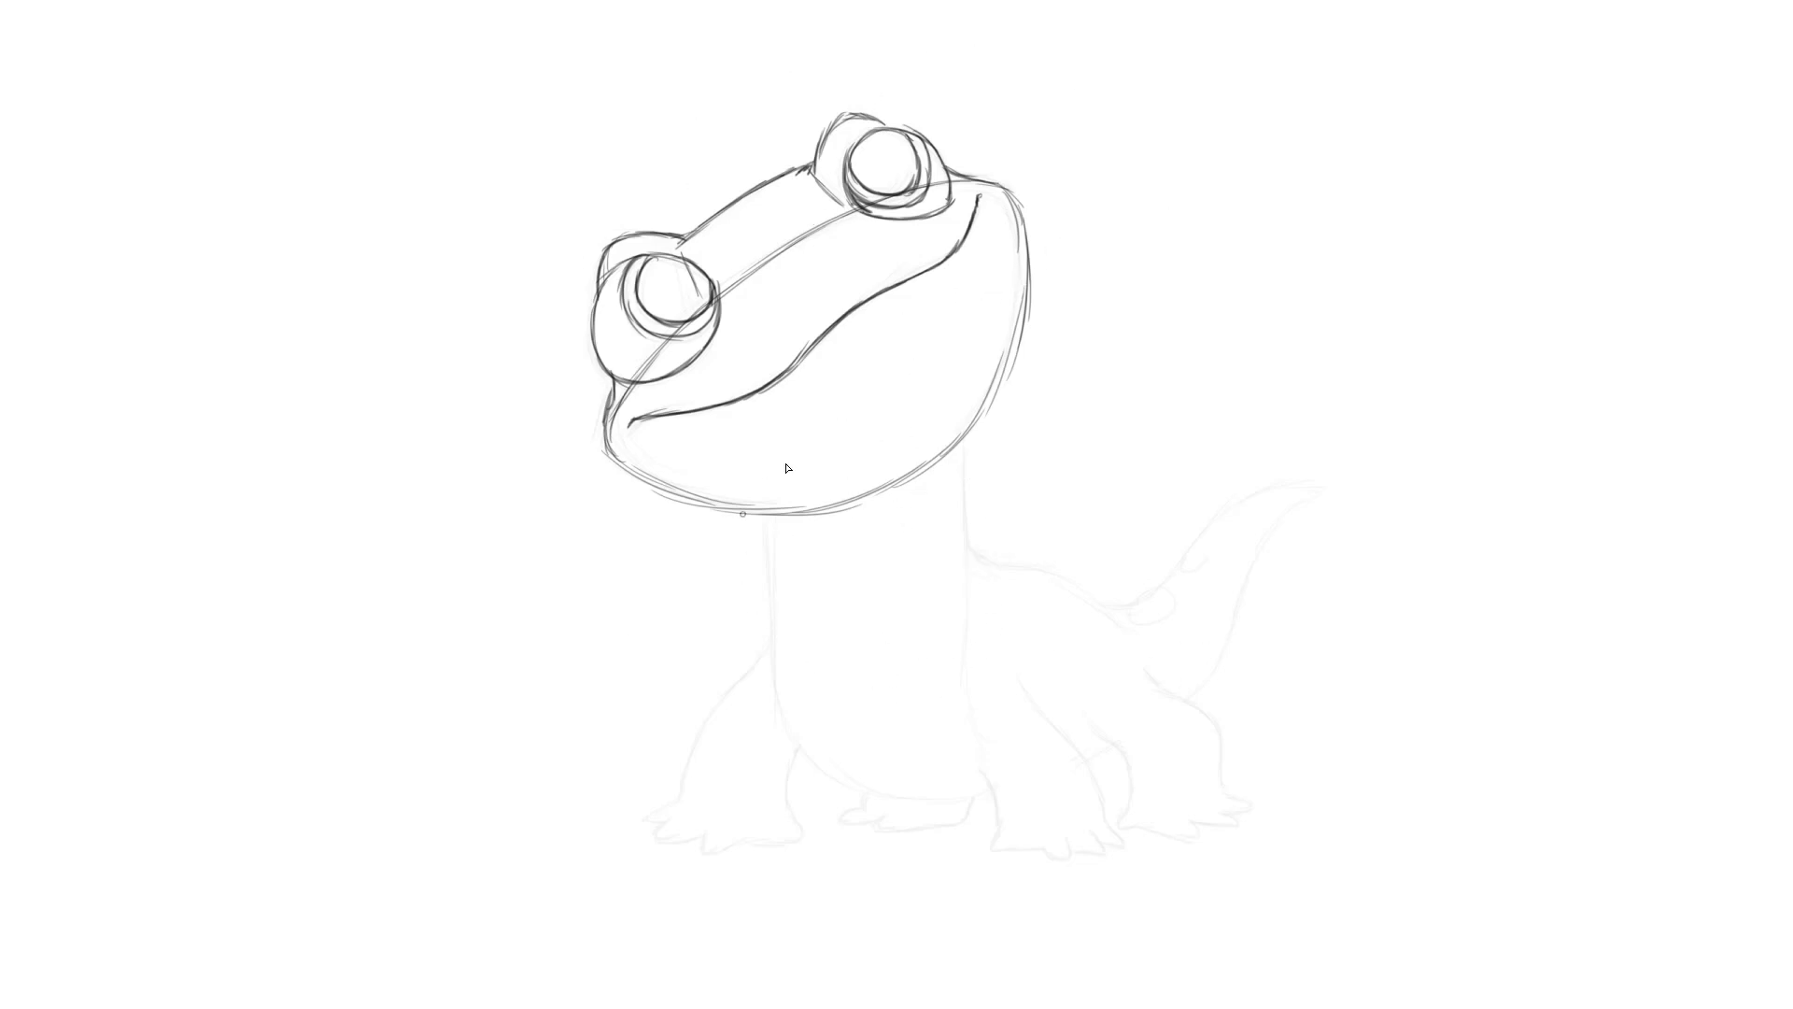
{"action": "mouse_move", "coordinate": [738, 536]}
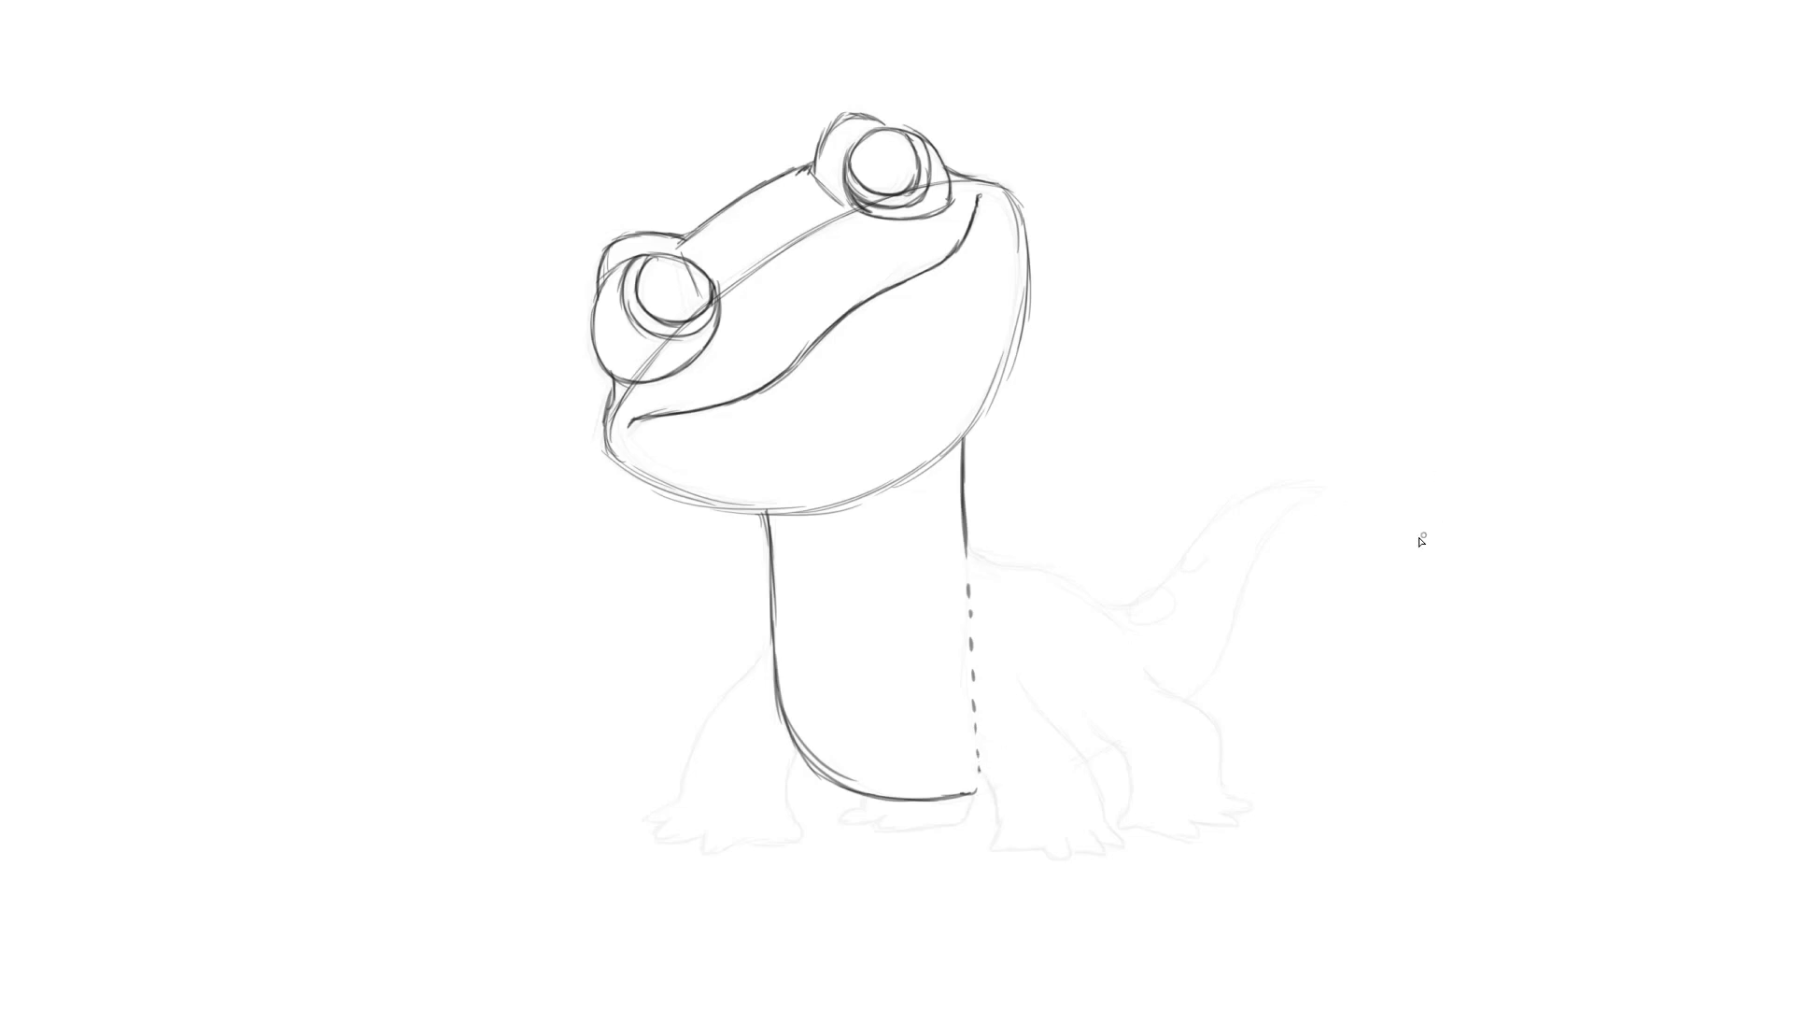
{"action": "mouse_move", "coordinate": [995, 553]}
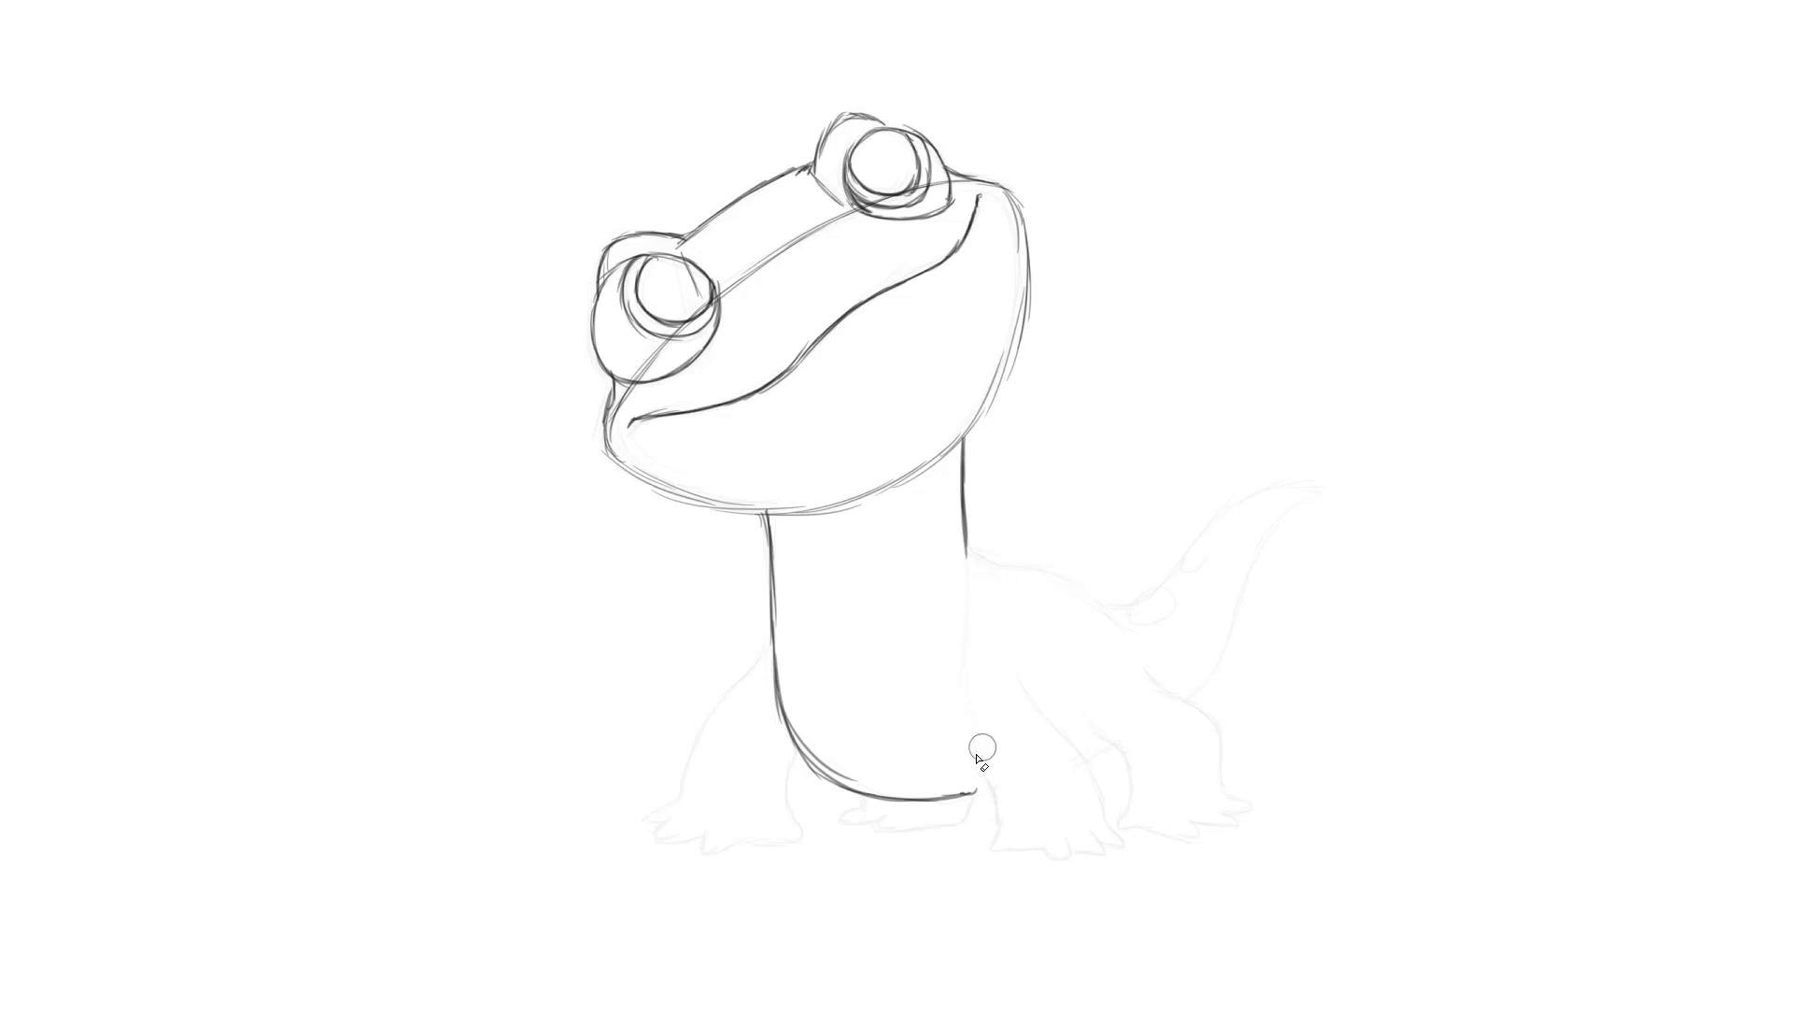
{"action": "mouse_move", "coordinate": [971, 831]}
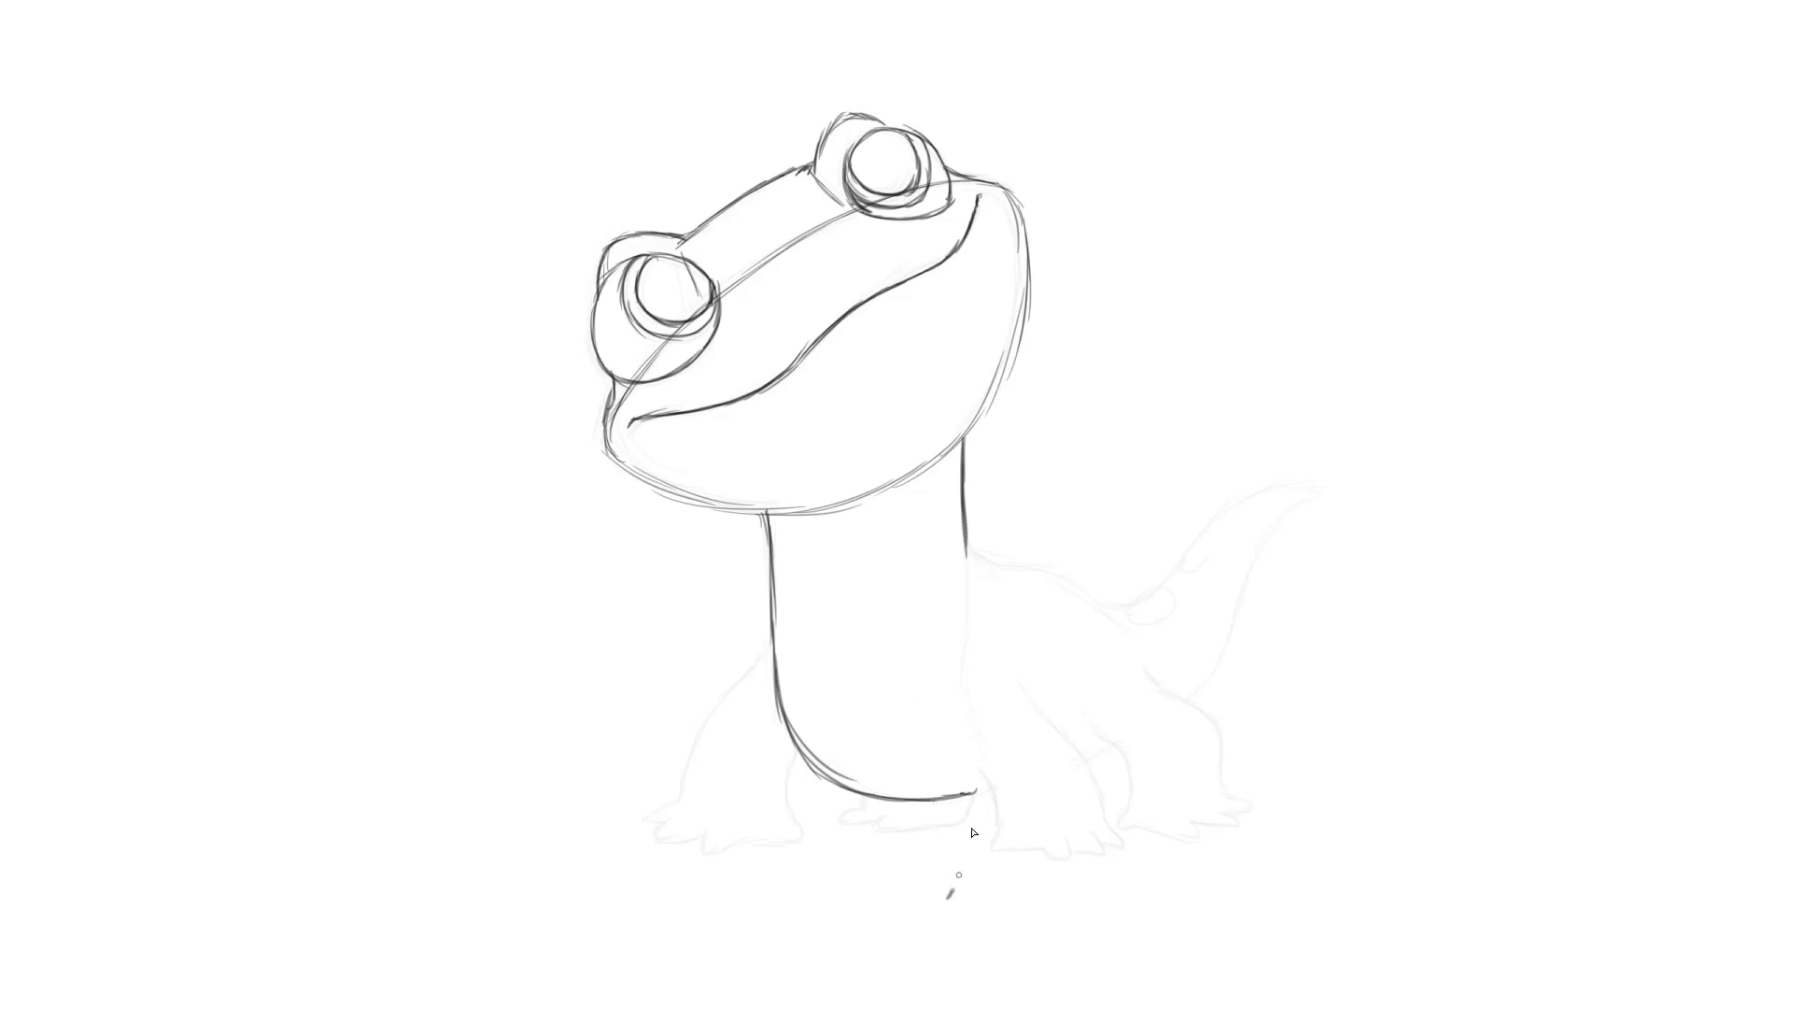
{"action": "mouse_move", "coordinate": [1362, 635]}
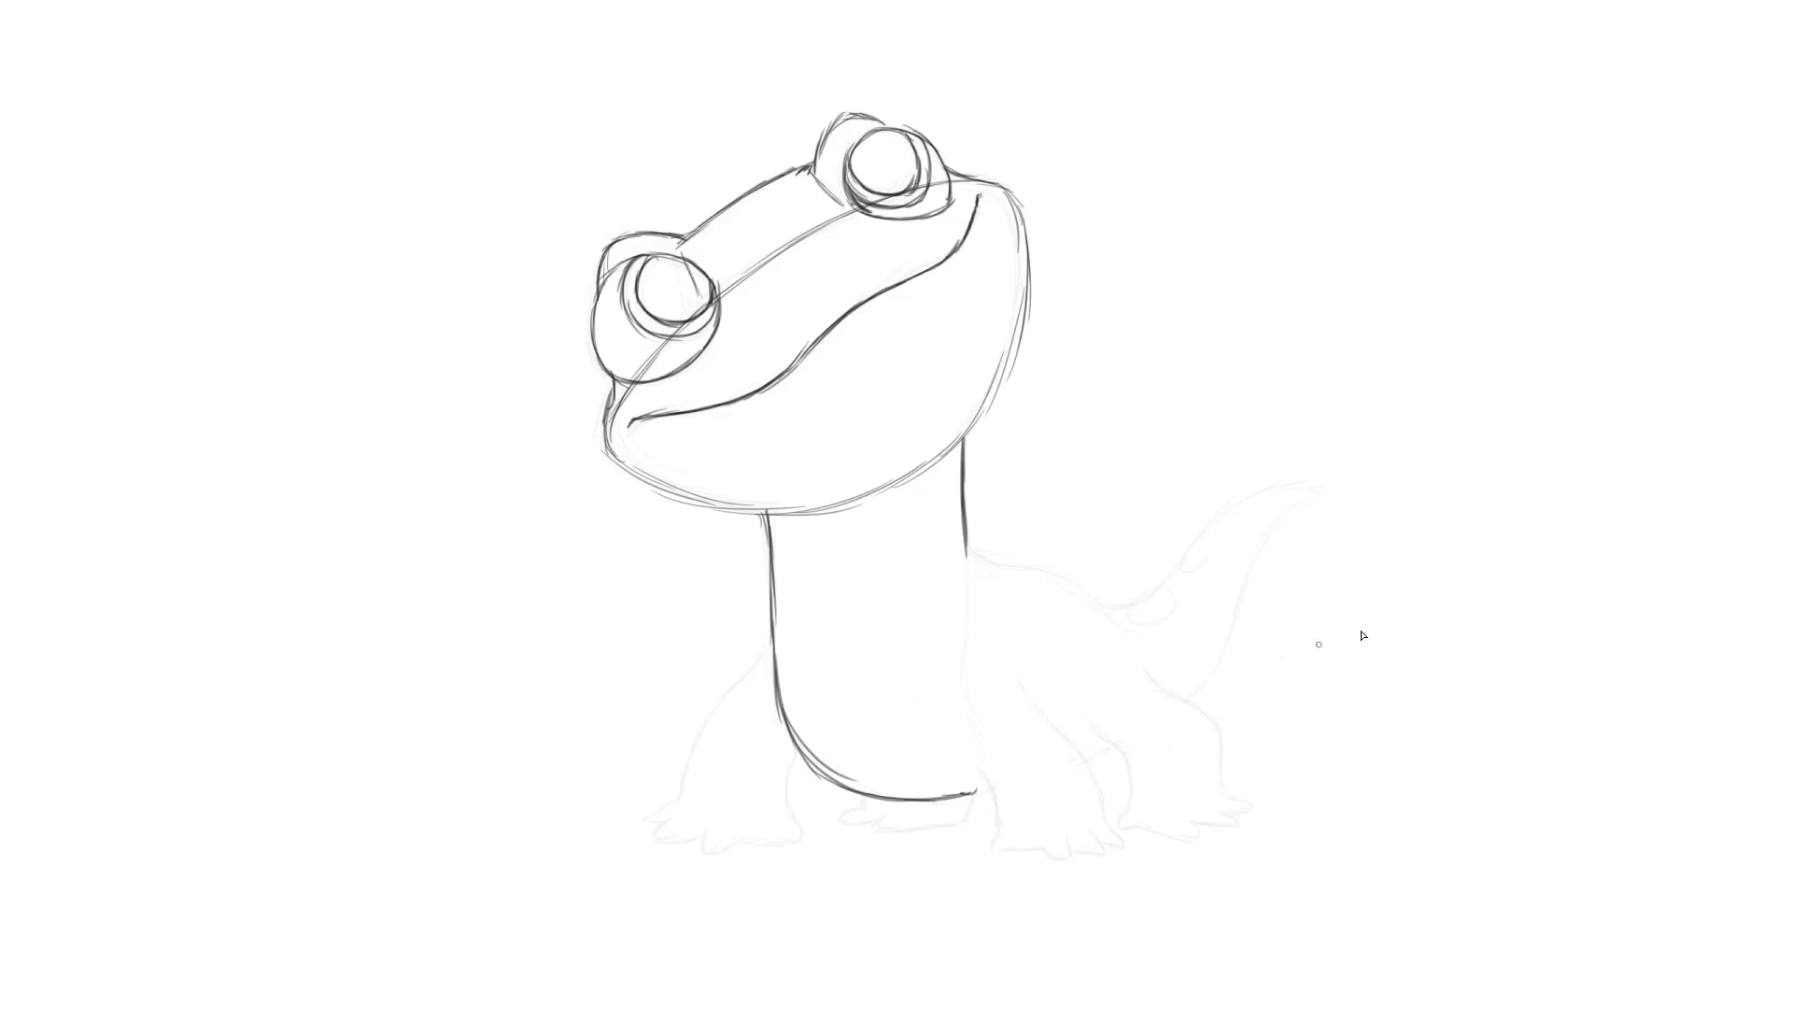
{"action": "mouse_move", "coordinate": [1169, 706]}
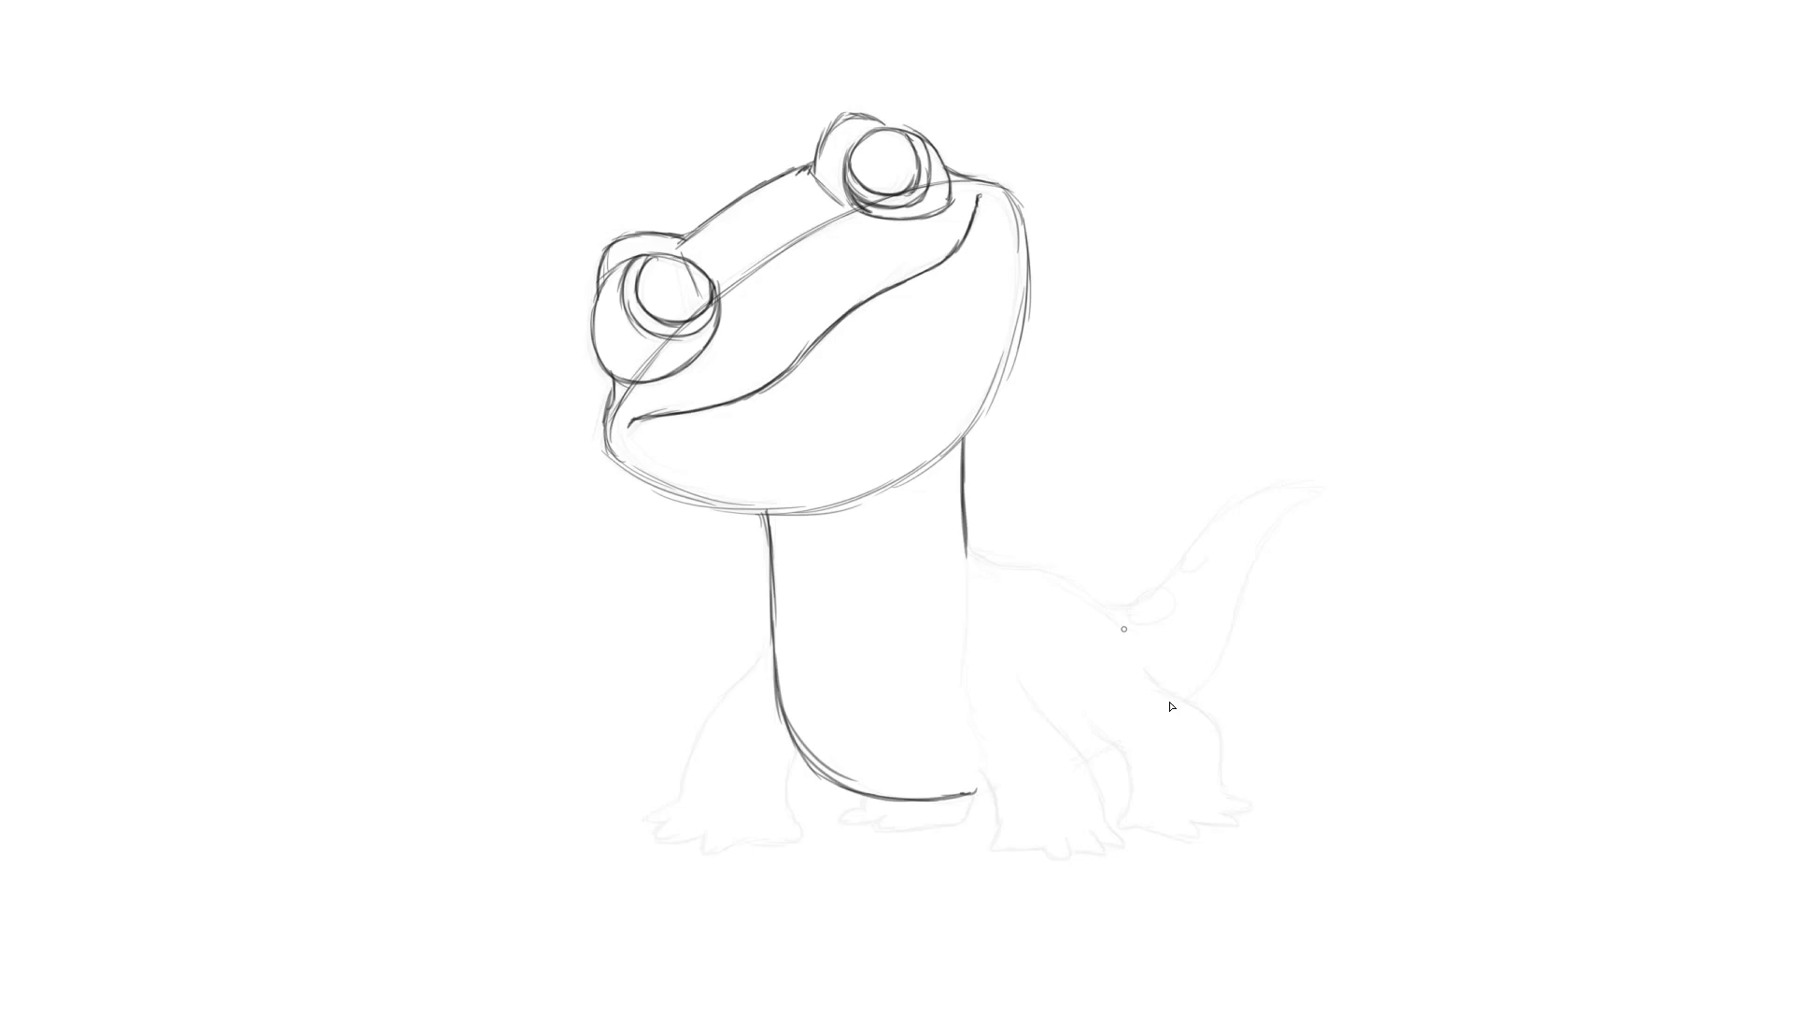
{"action": "mouse_move", "coordinate": [706, 571]}
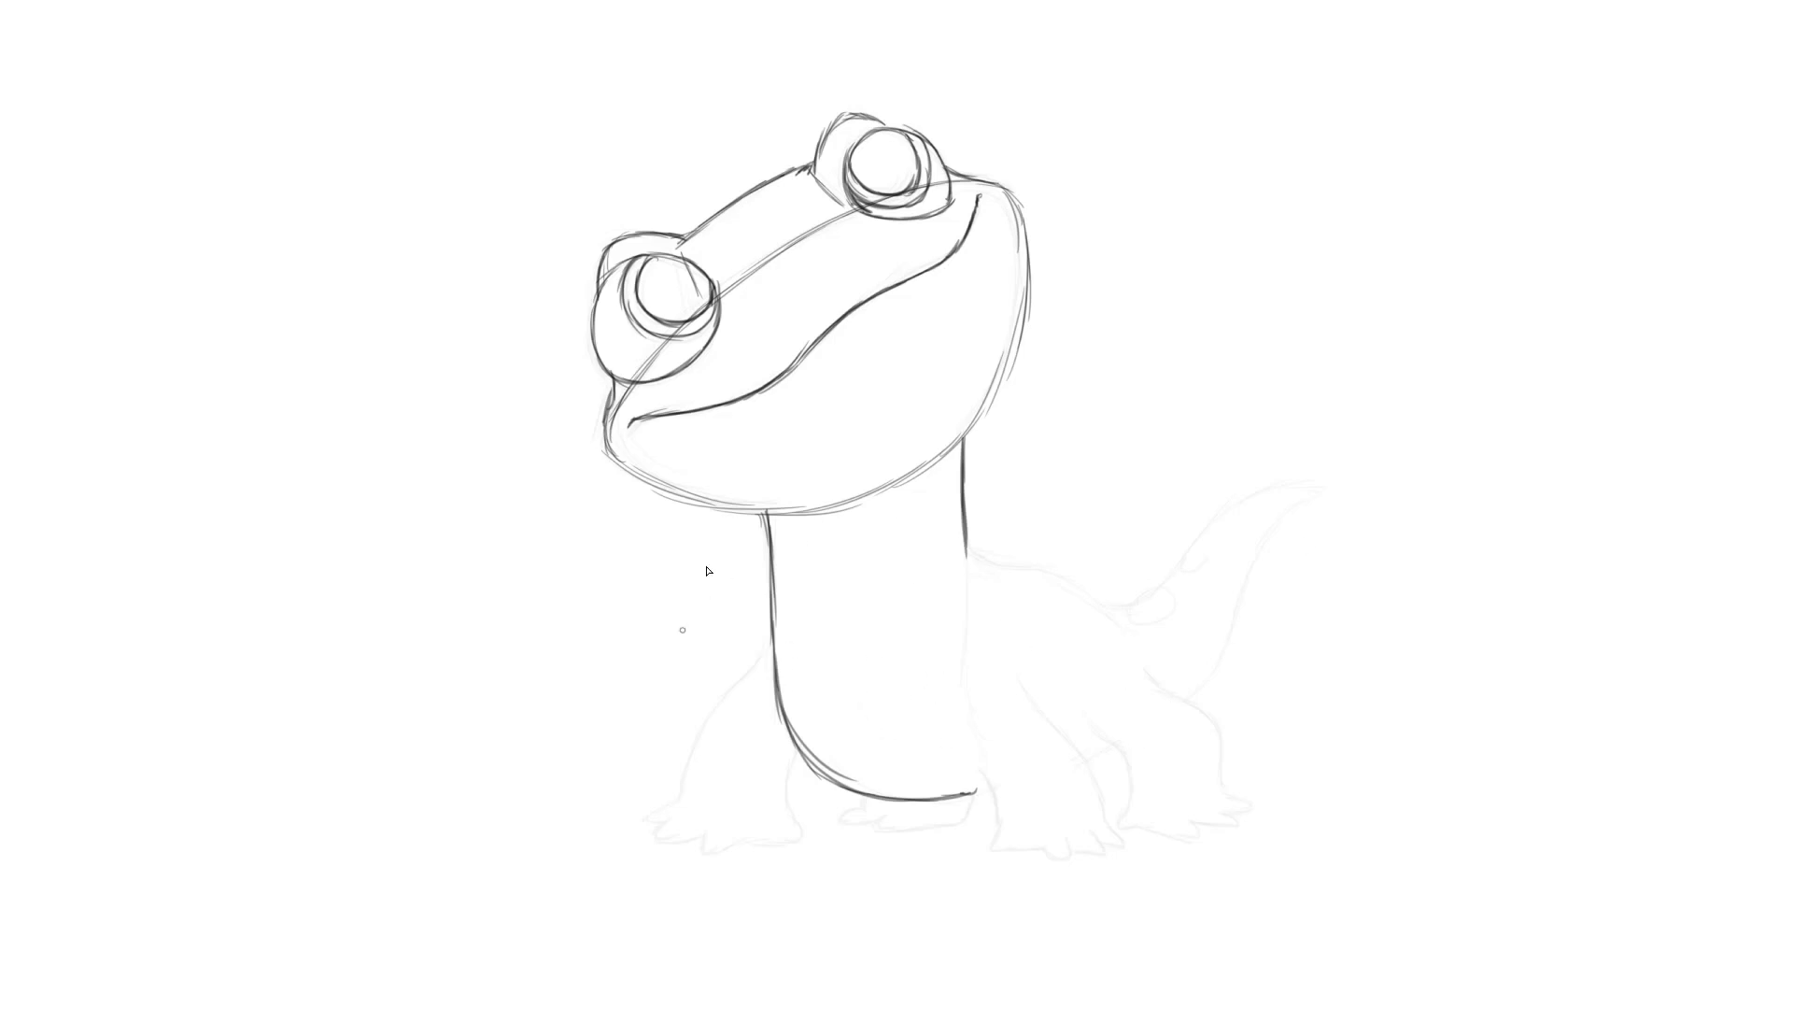
{"action": "mouse_move", "coordinate": [688, 780]}
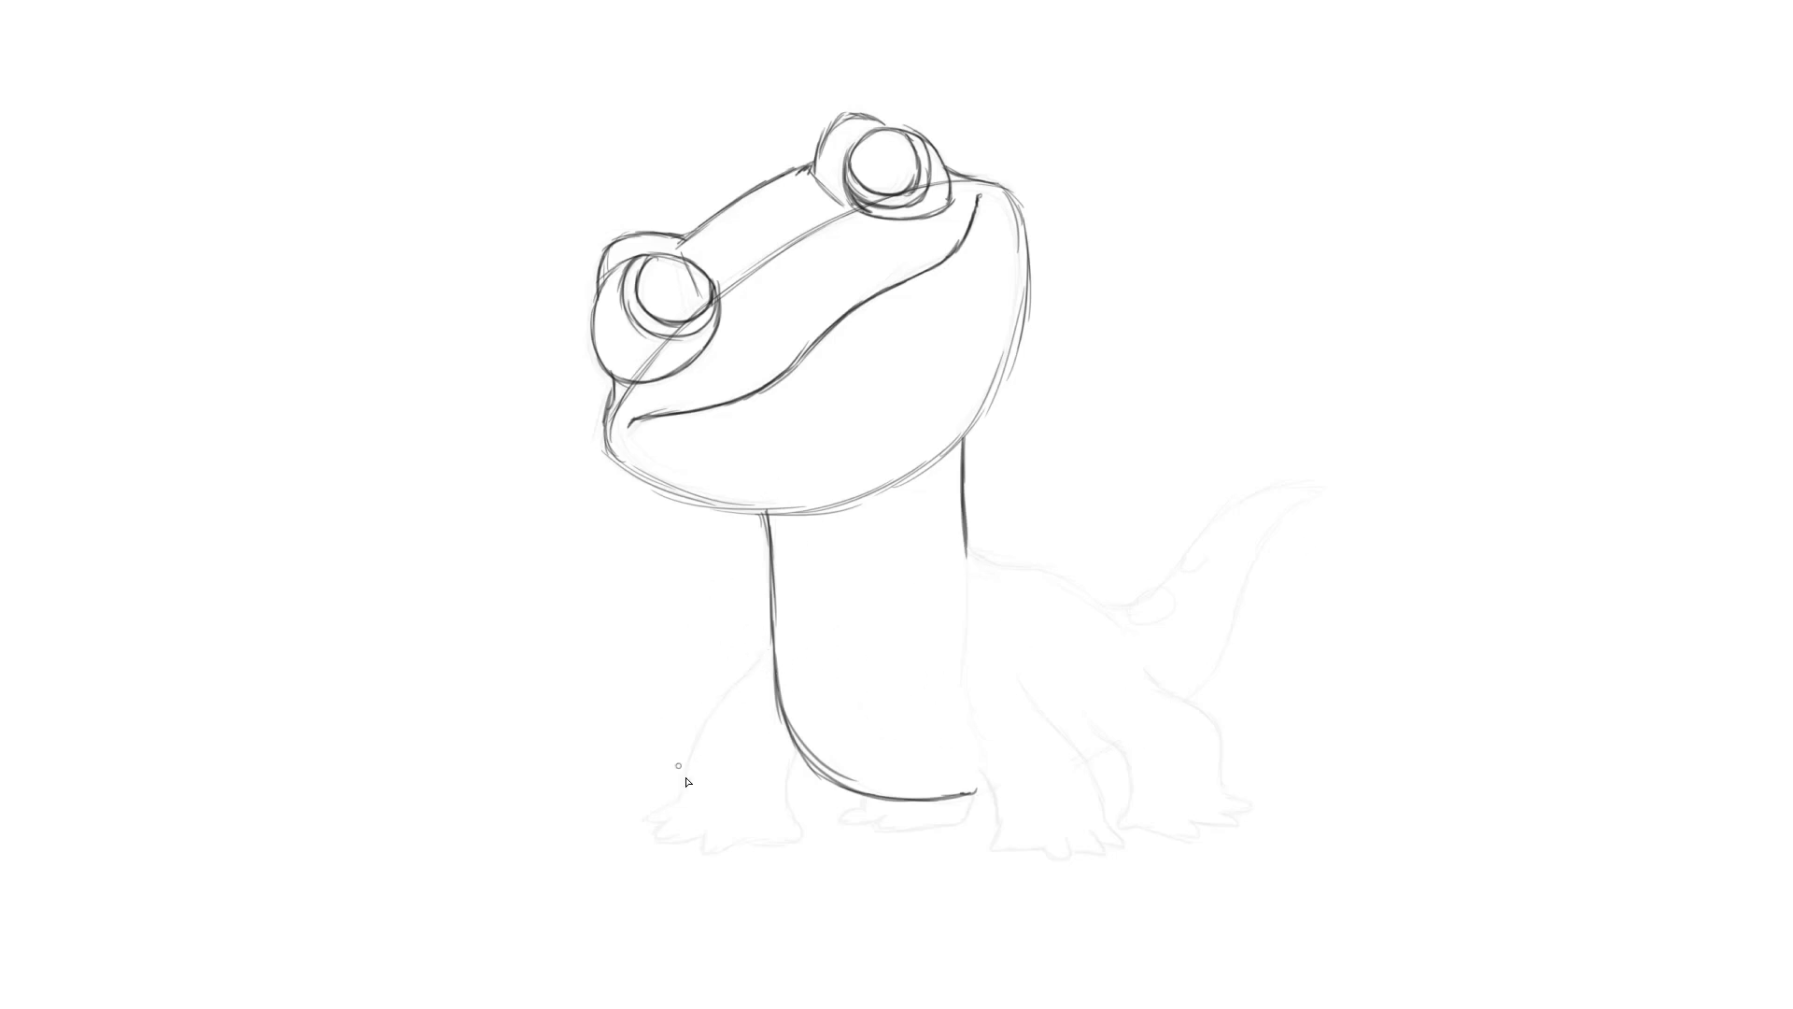
{"action": "mouse_move", "coordinate": [1040, 764]}
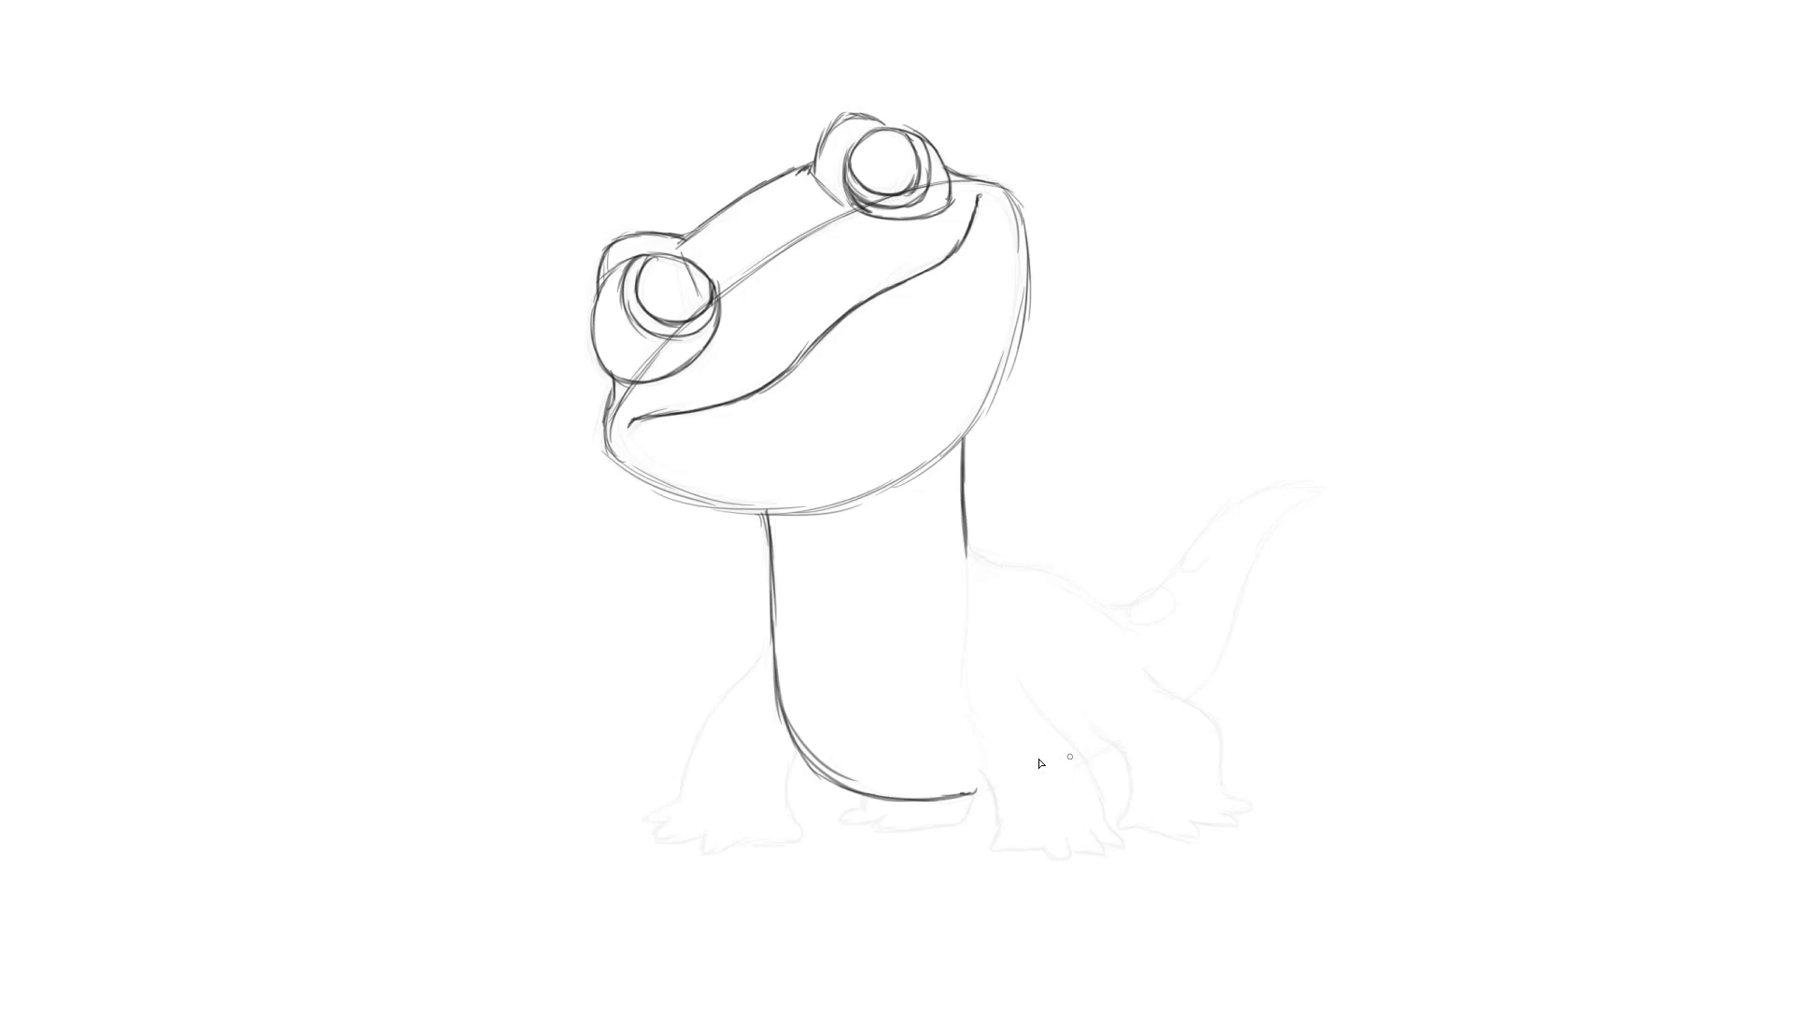
{"action": "mouse_move", "coordinate": [986, 783]}
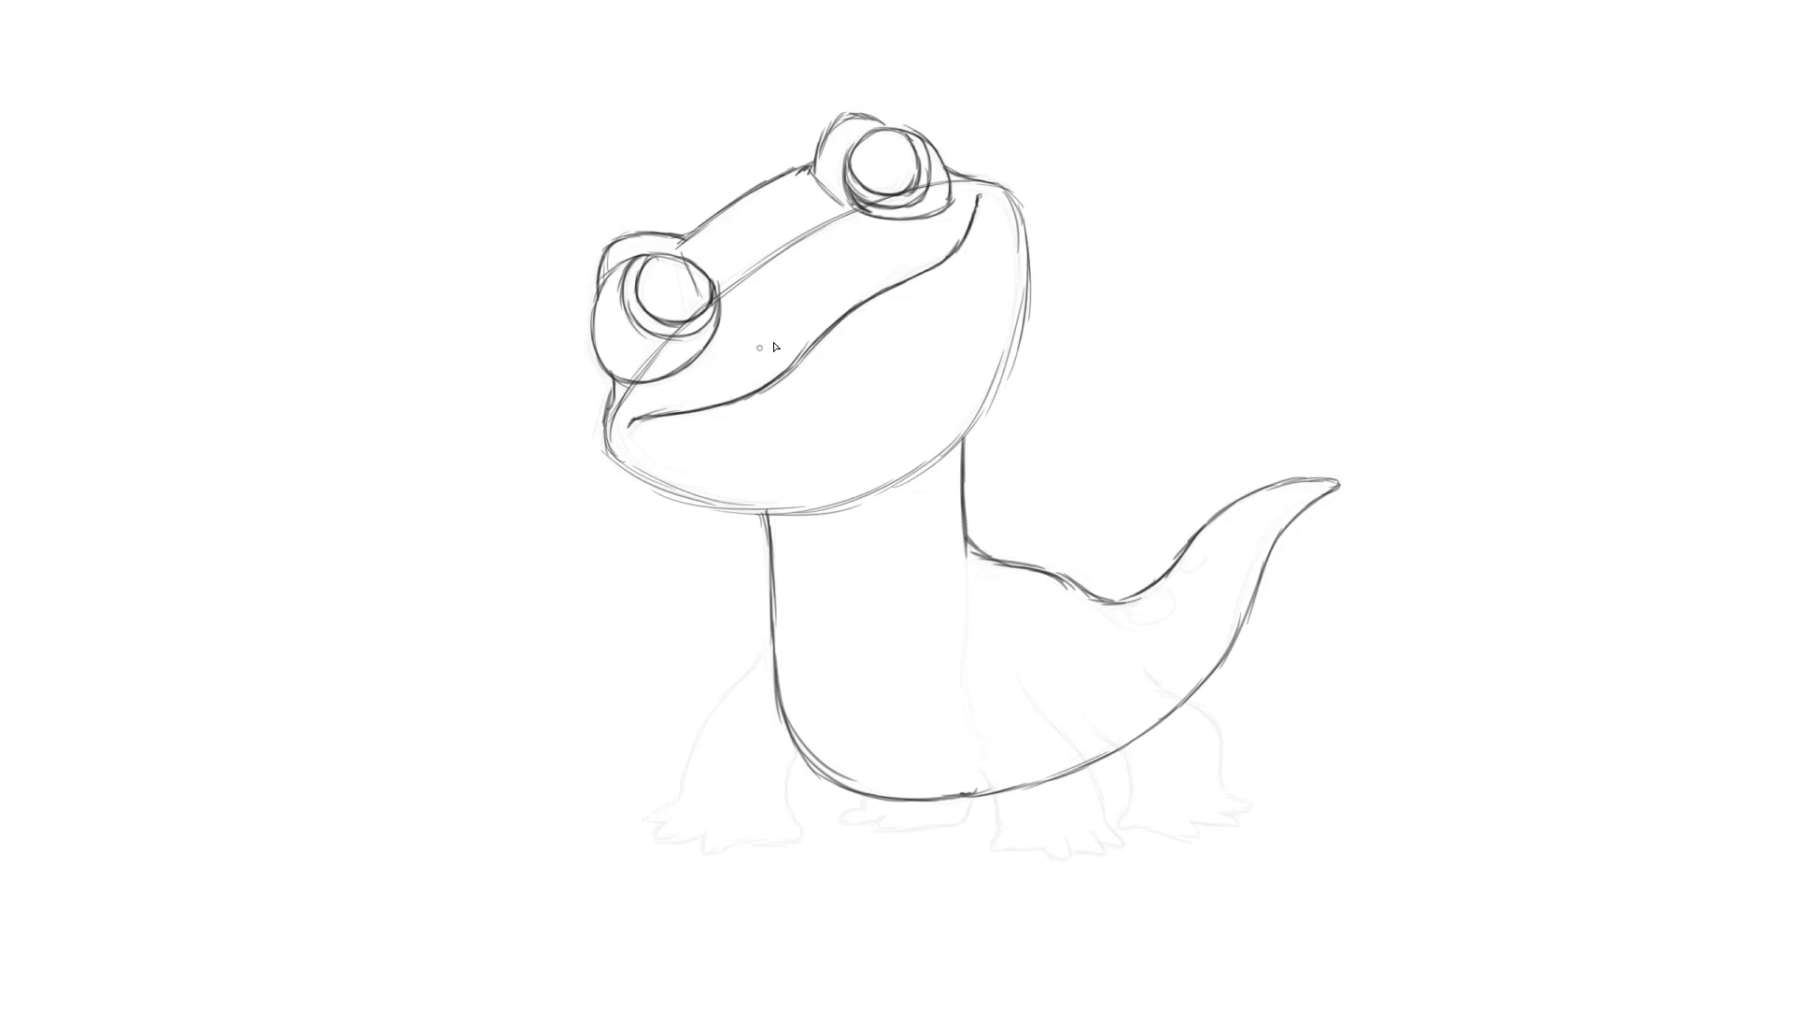
{"action": "mouse_move", "coordinate": [723, 680]}
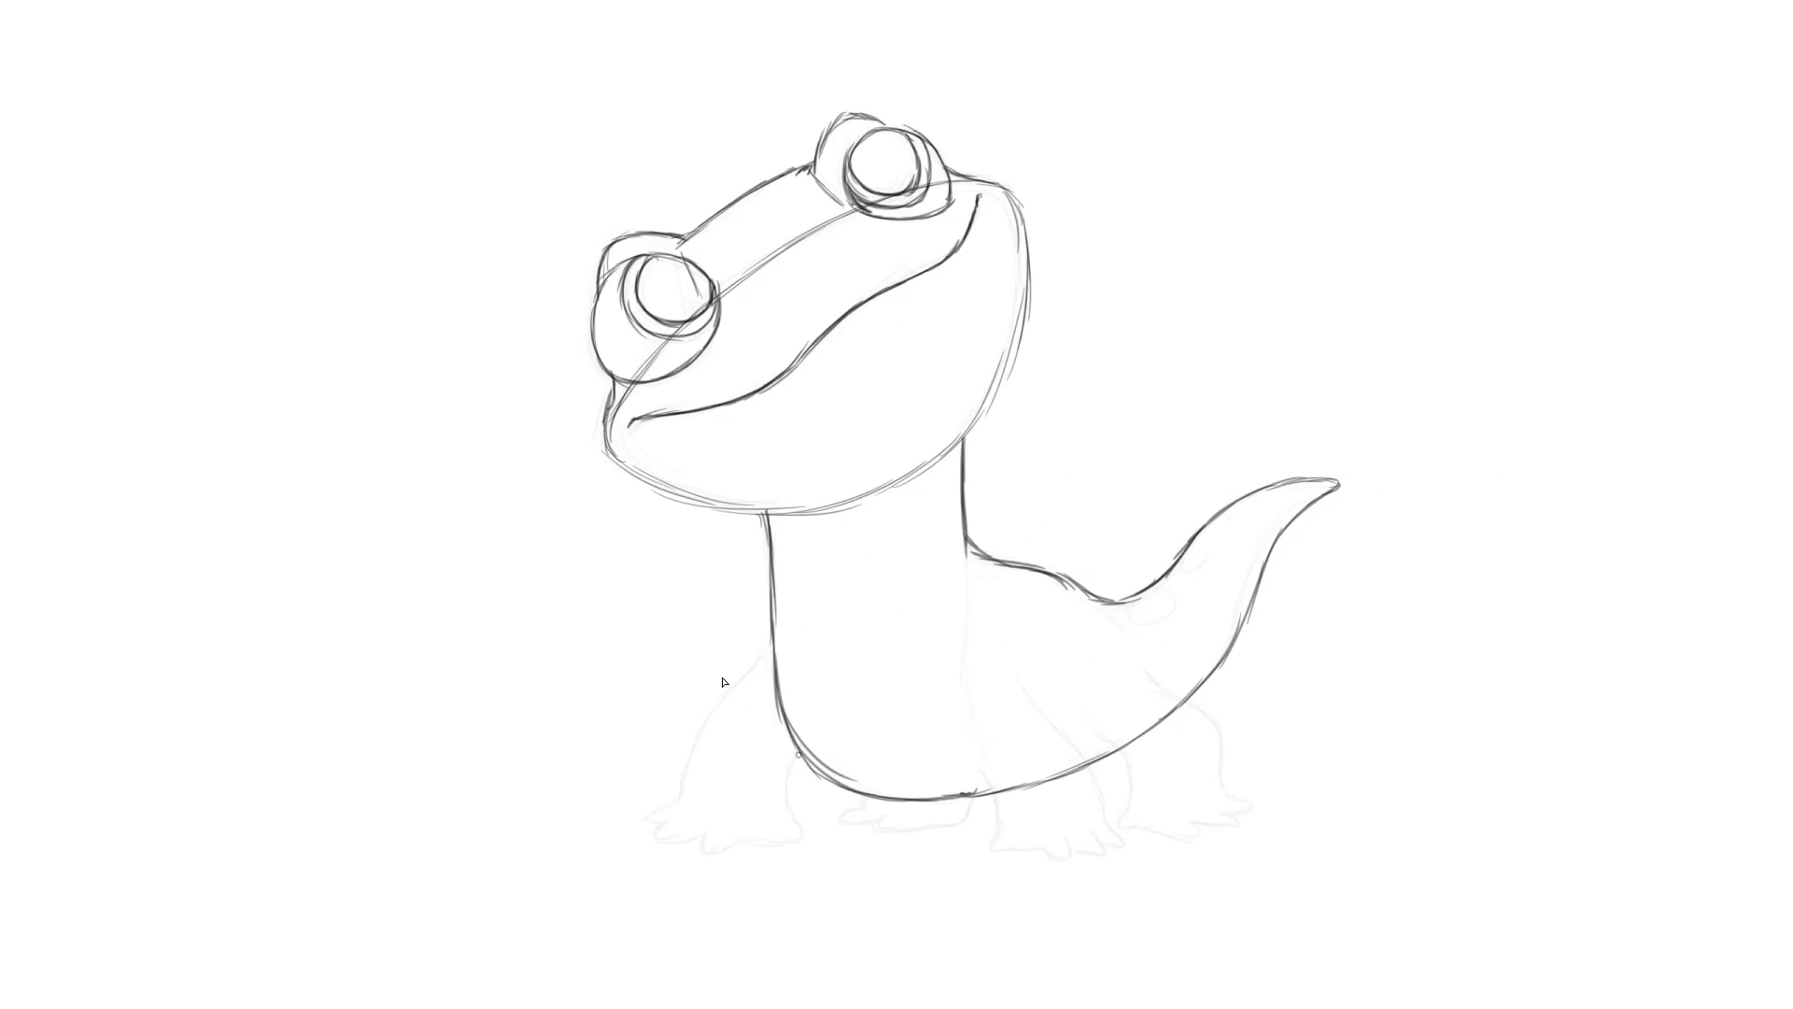
{"action": "mouse_move", "coordinate": [900, 661]}
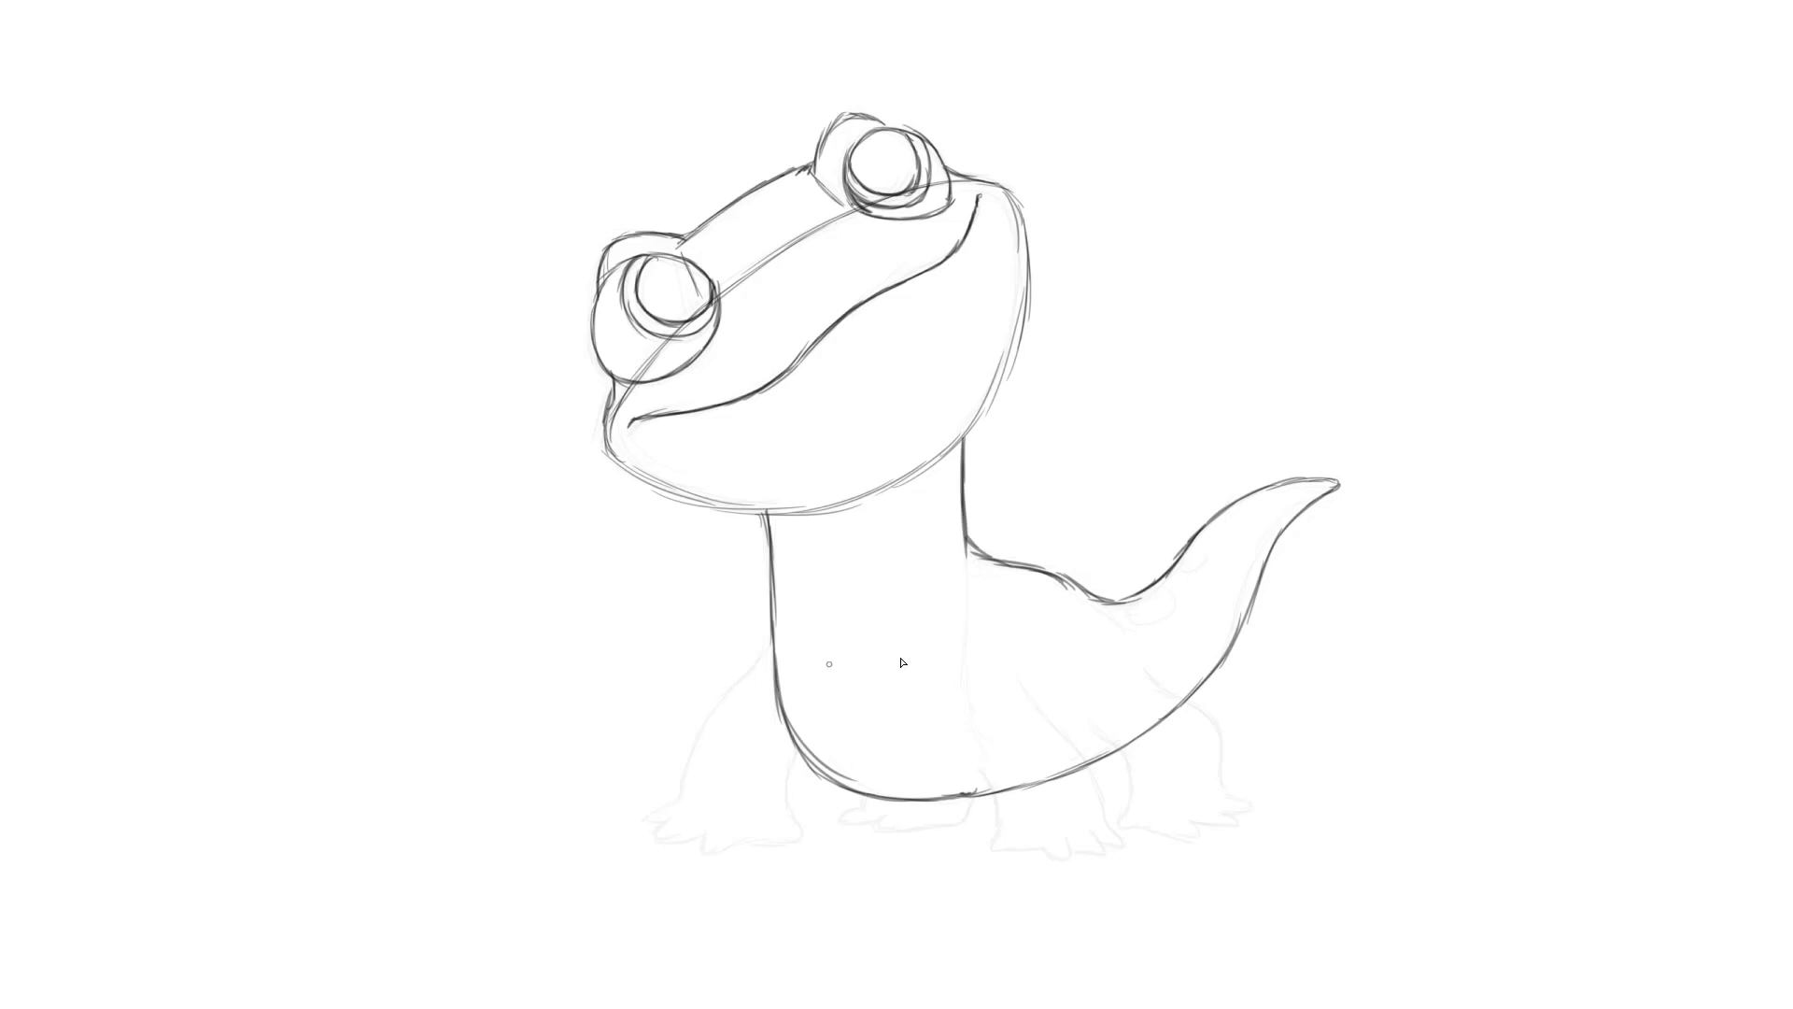
{"action": "mouse_move", "coordinate": [736, 674]}
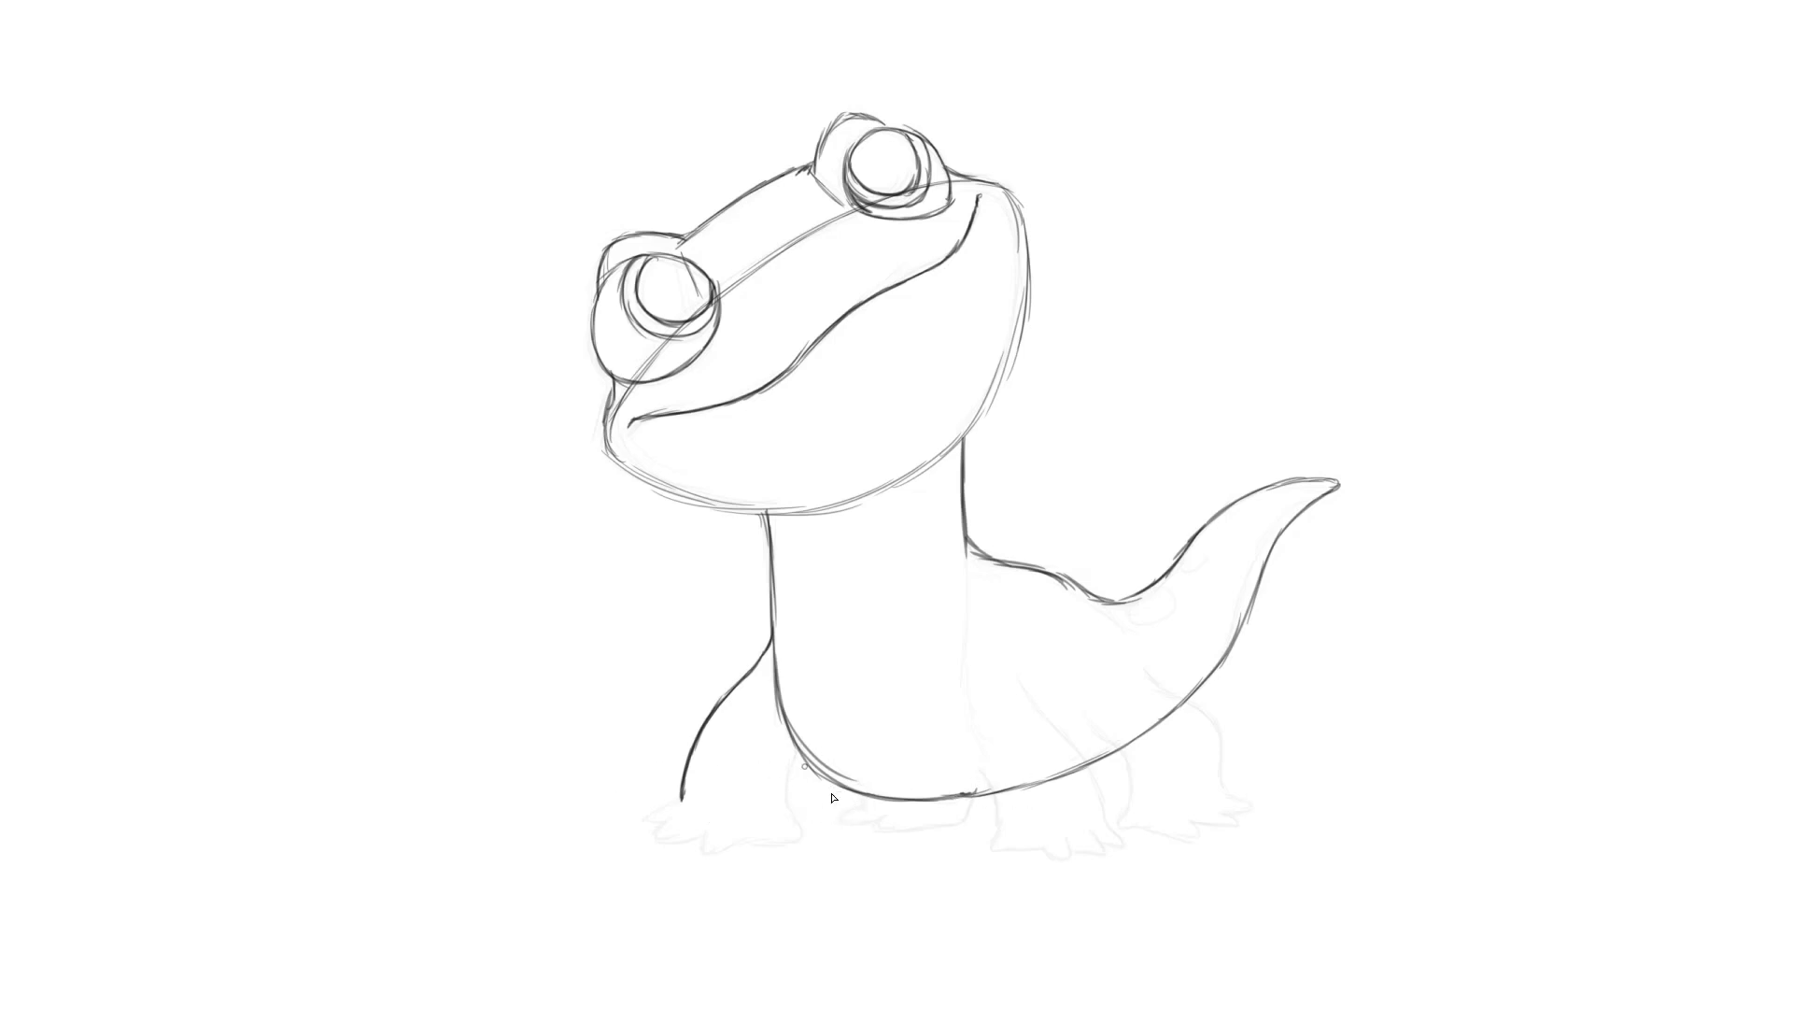
{"action": "mouse_move", "coordinate": [646, 808]}
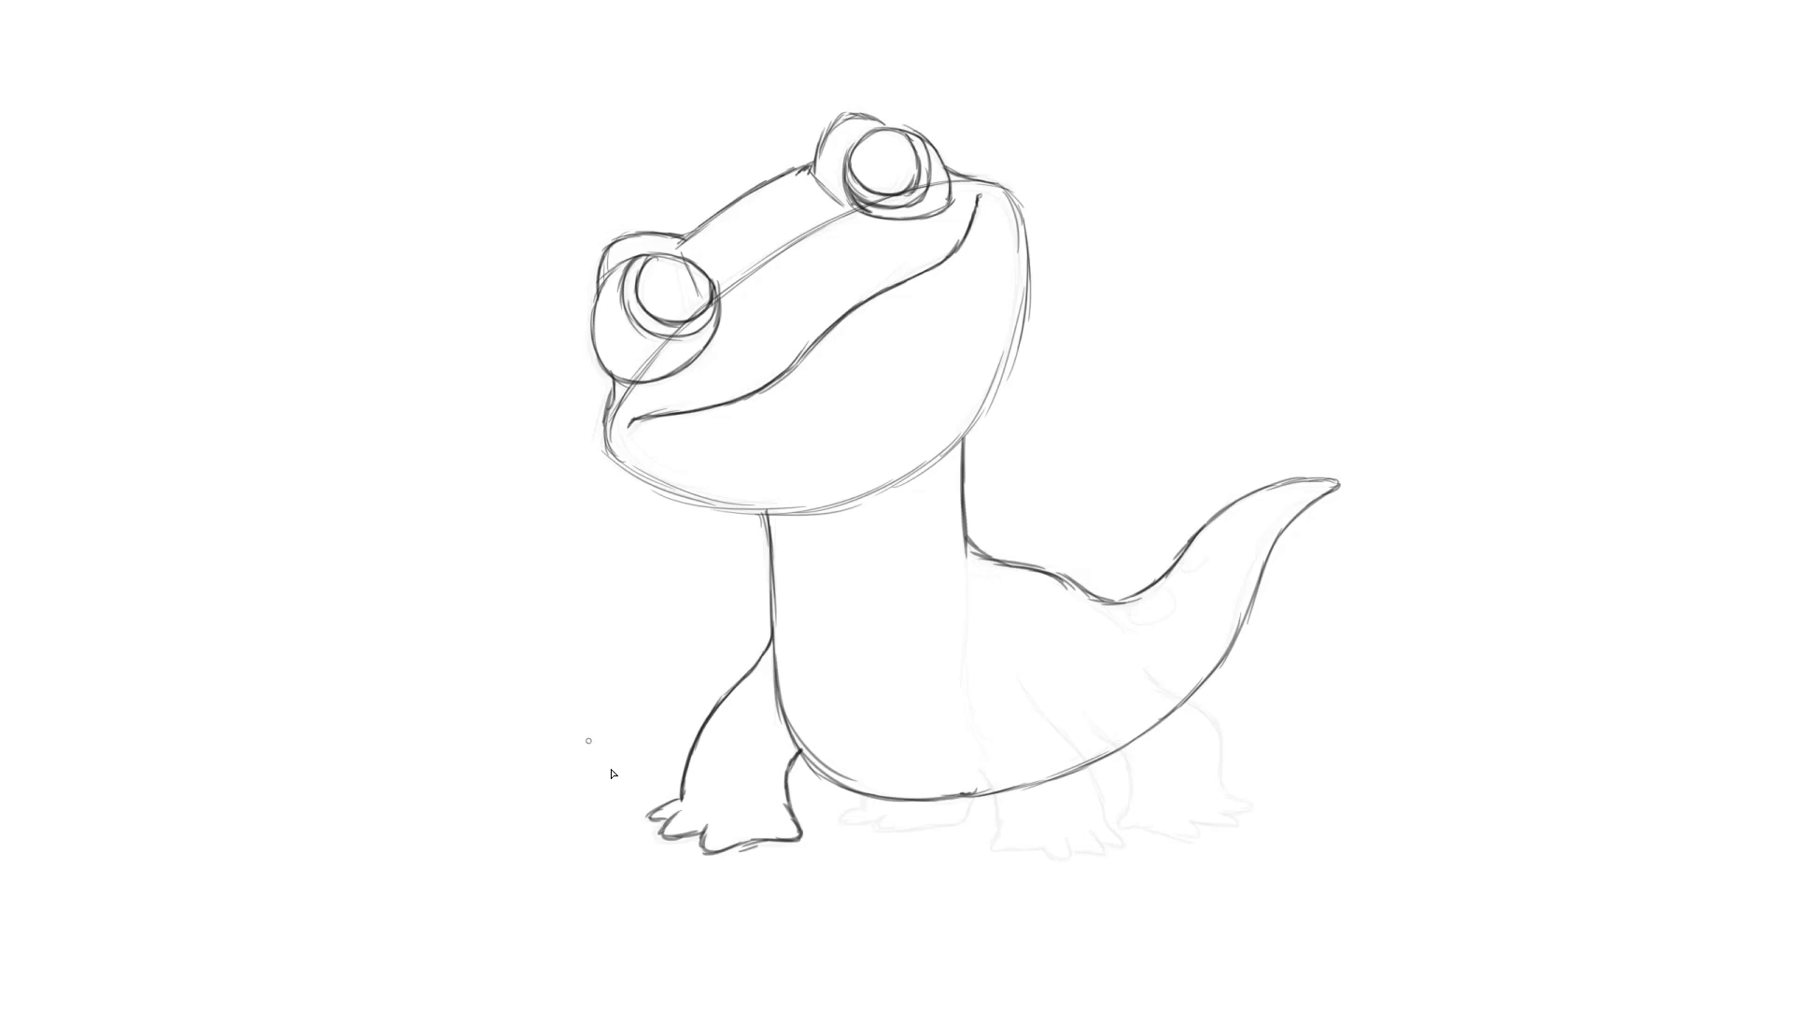
{"action": "mouse_move", "coordinate": [894, 783]}
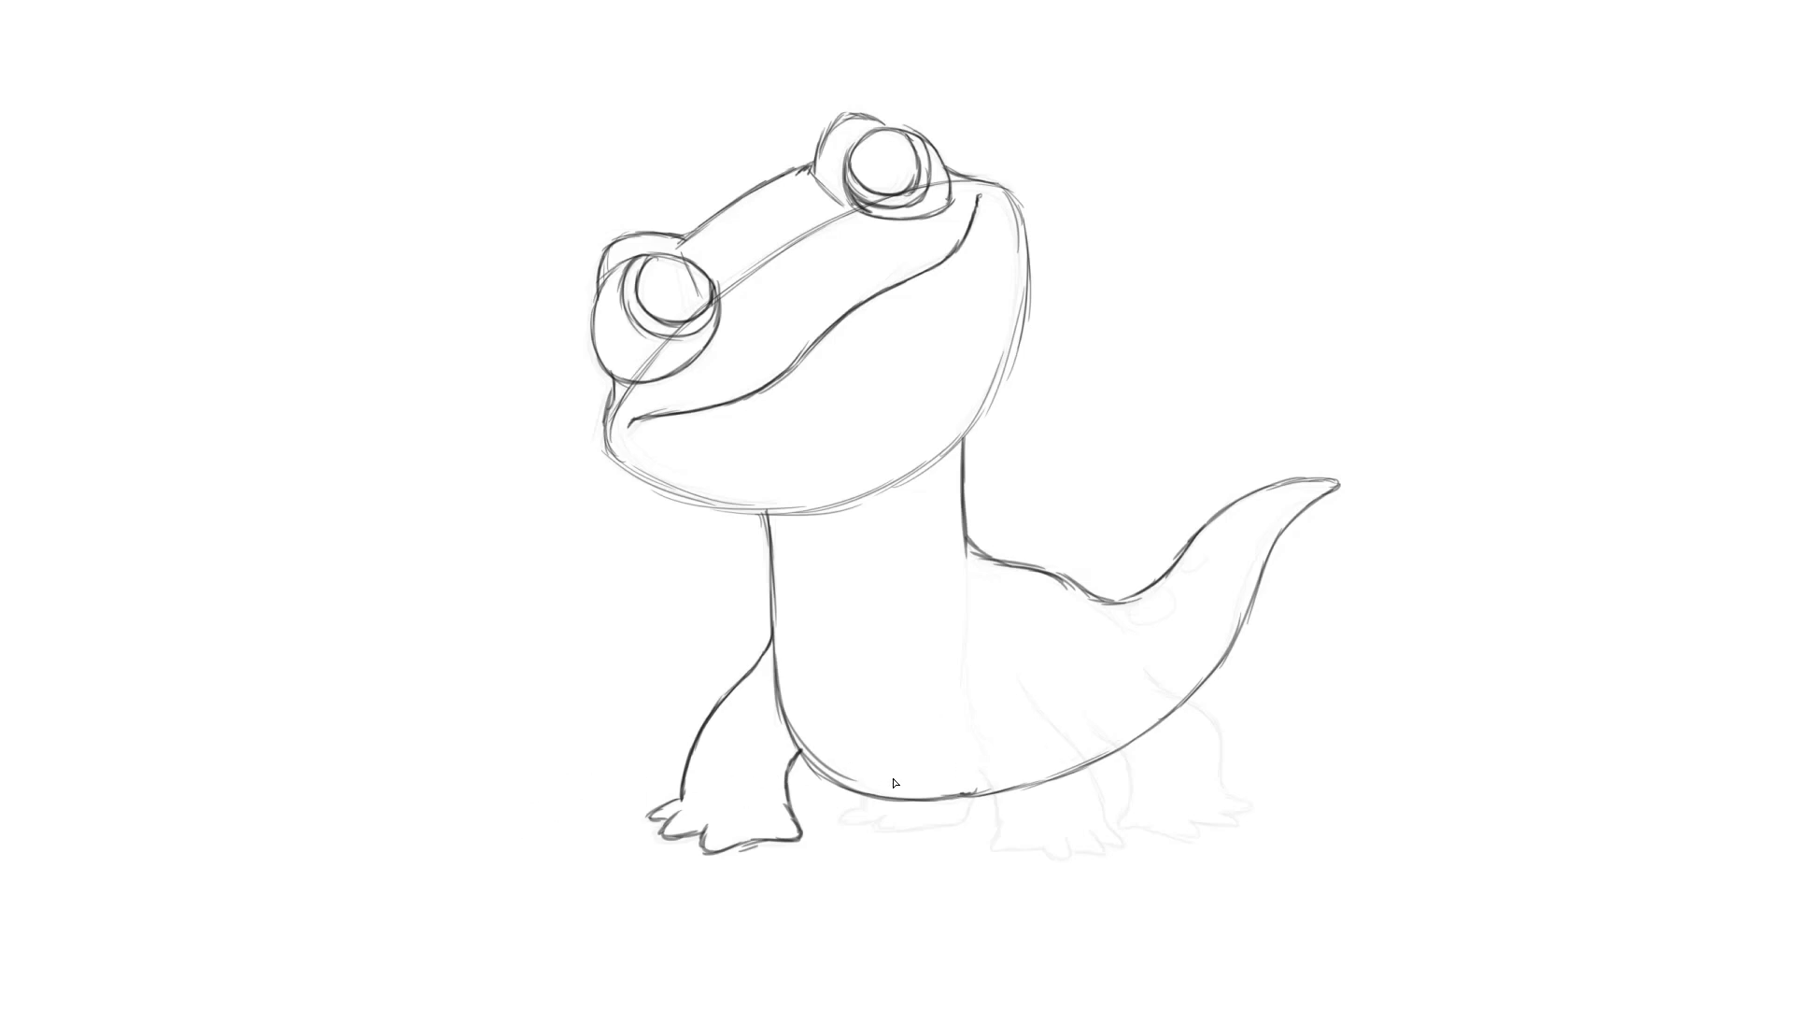
{"action": "mouse_move", "coordinate": [833, 788]}
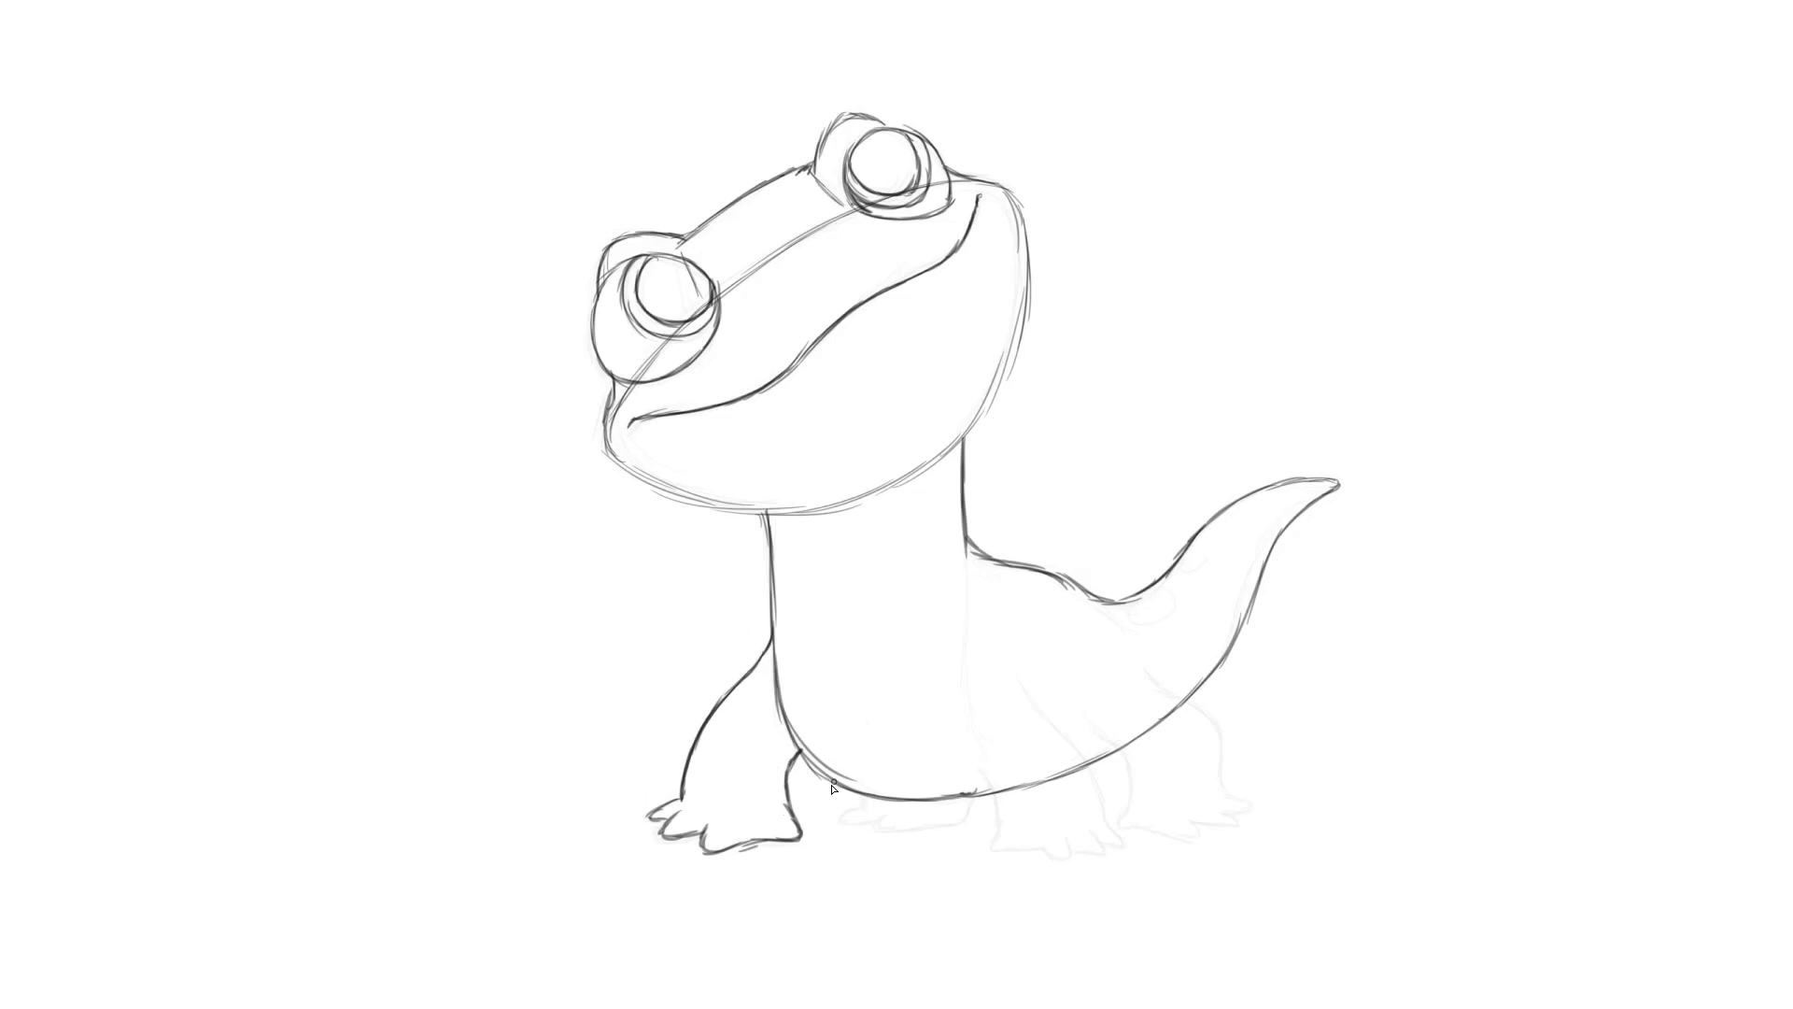
{"action": "mouse_move", "coordinate": [980, 666]}
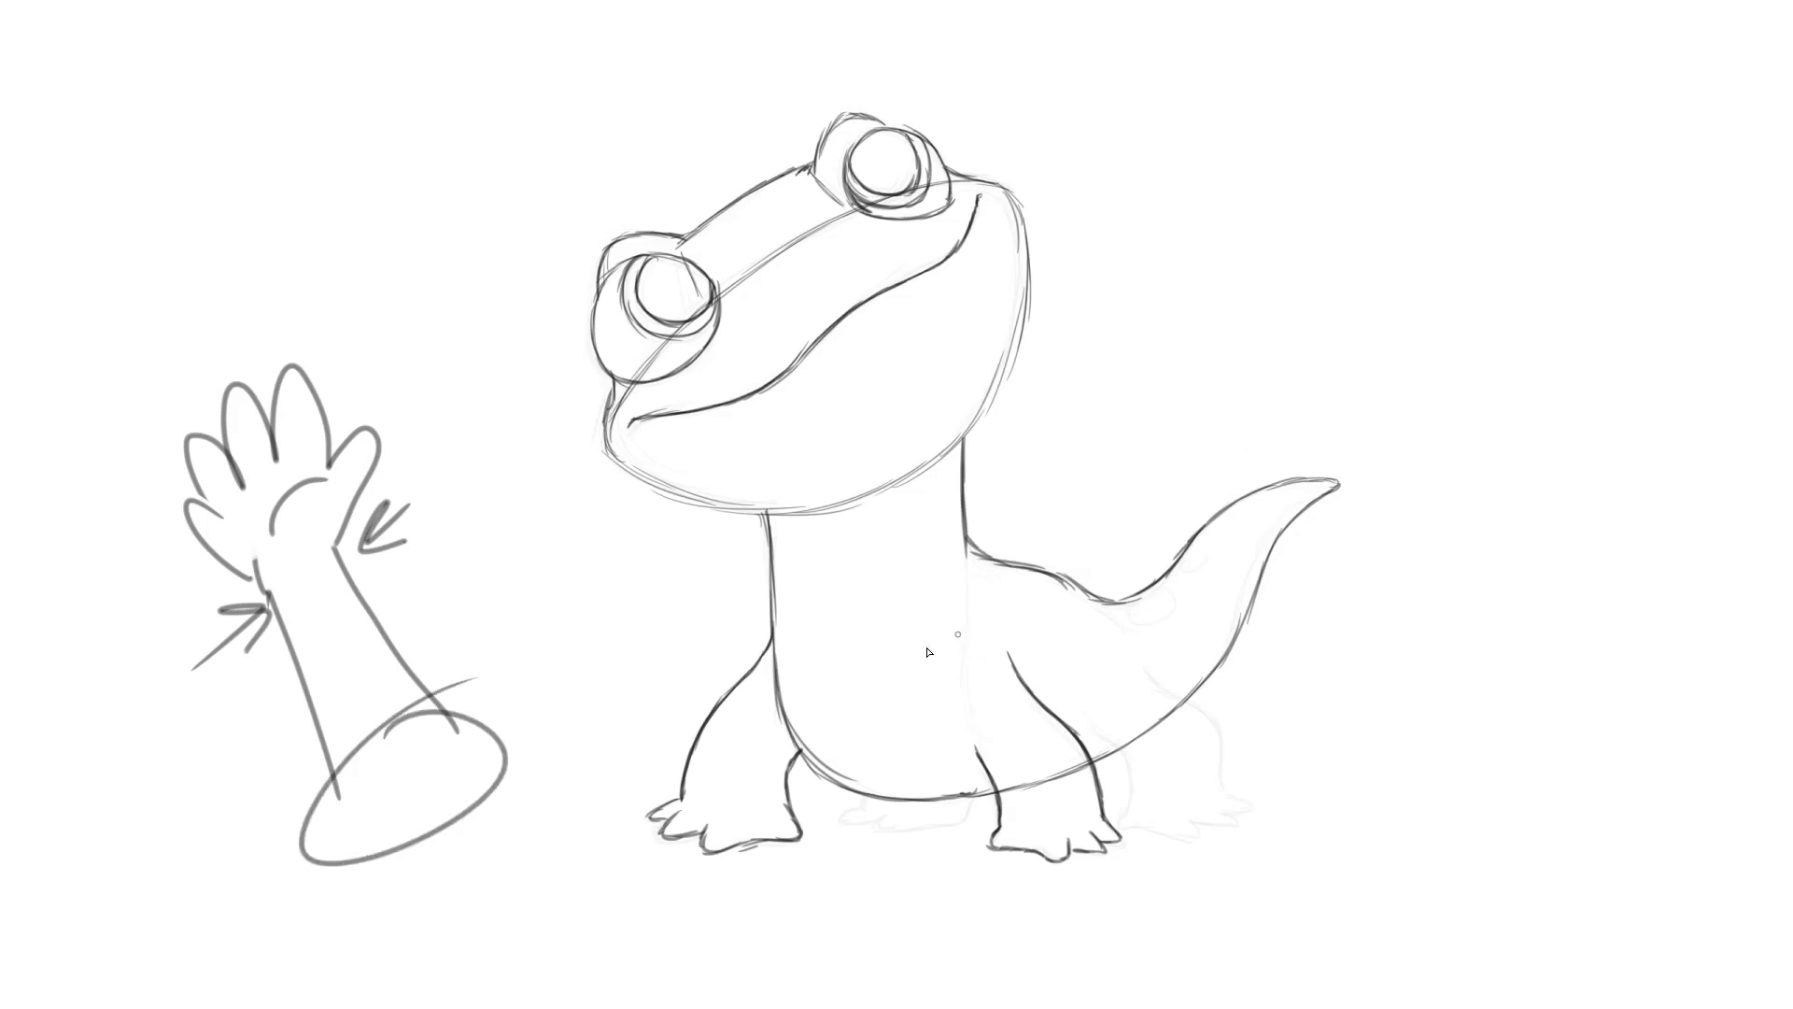
{"action": "mouse_move", "coordinate": [228, 429]}
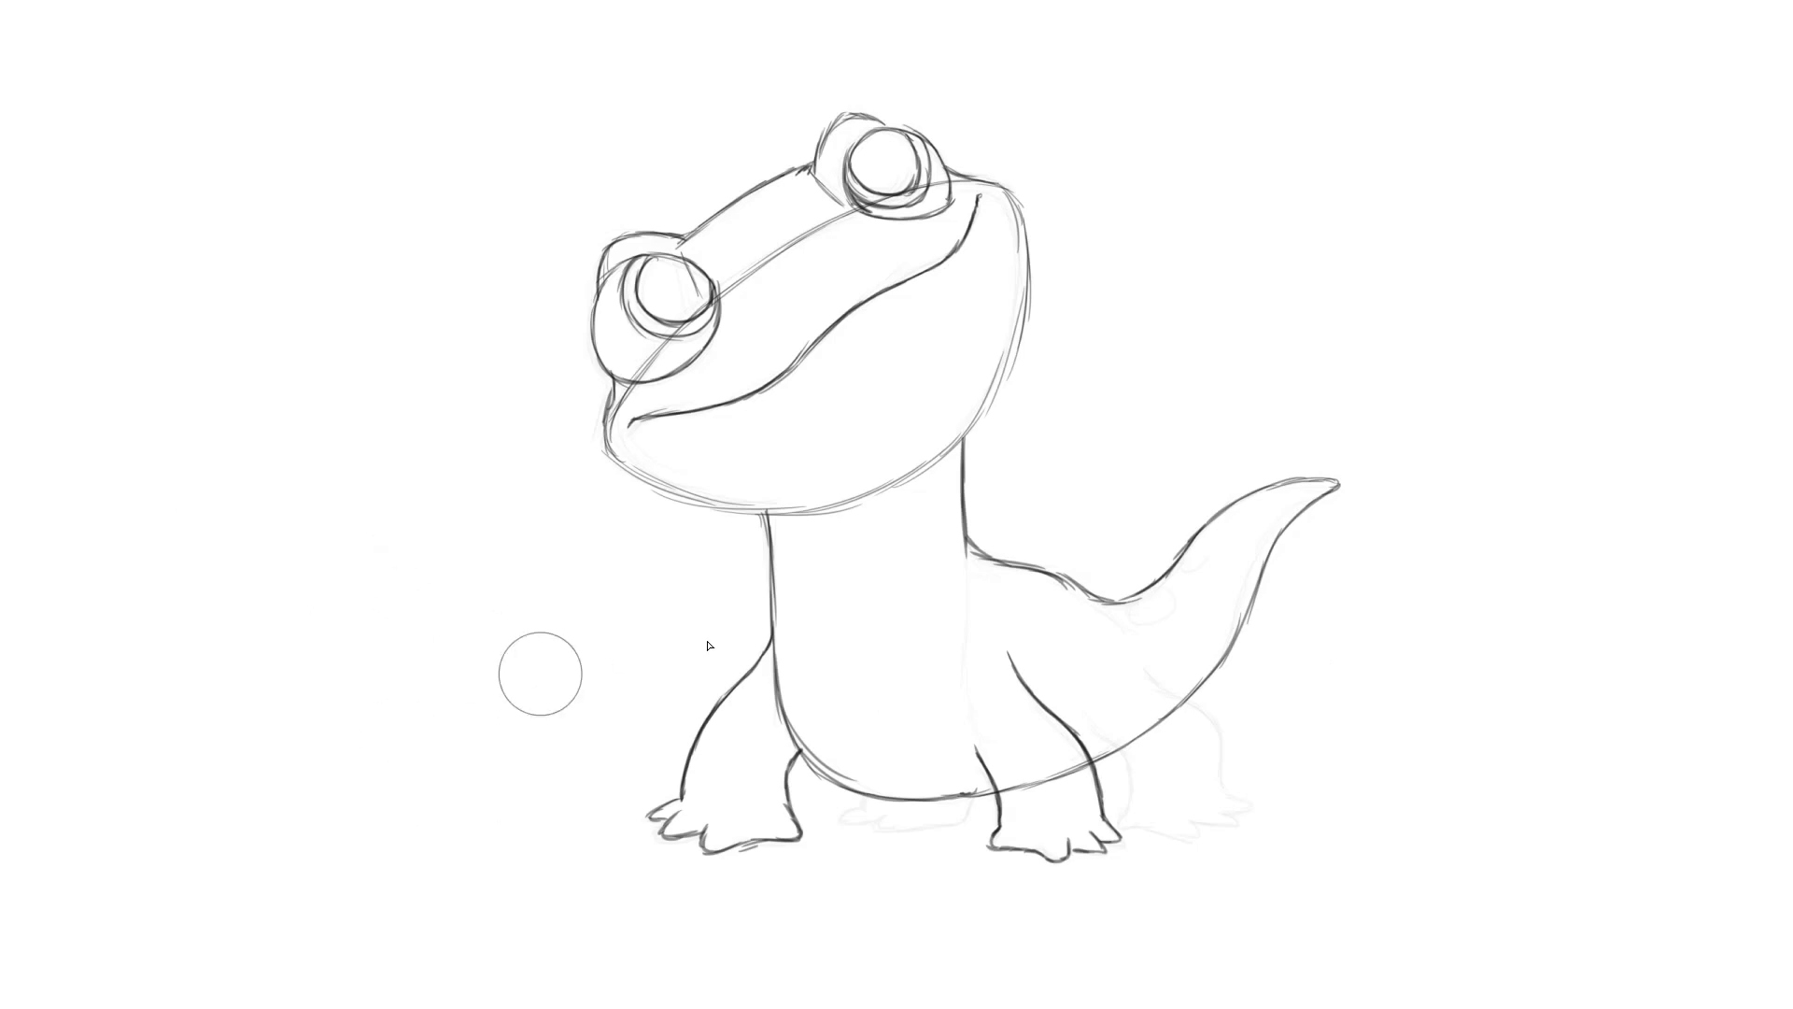
{"action": "mouse_move", "coordinate": [1053, 779]}
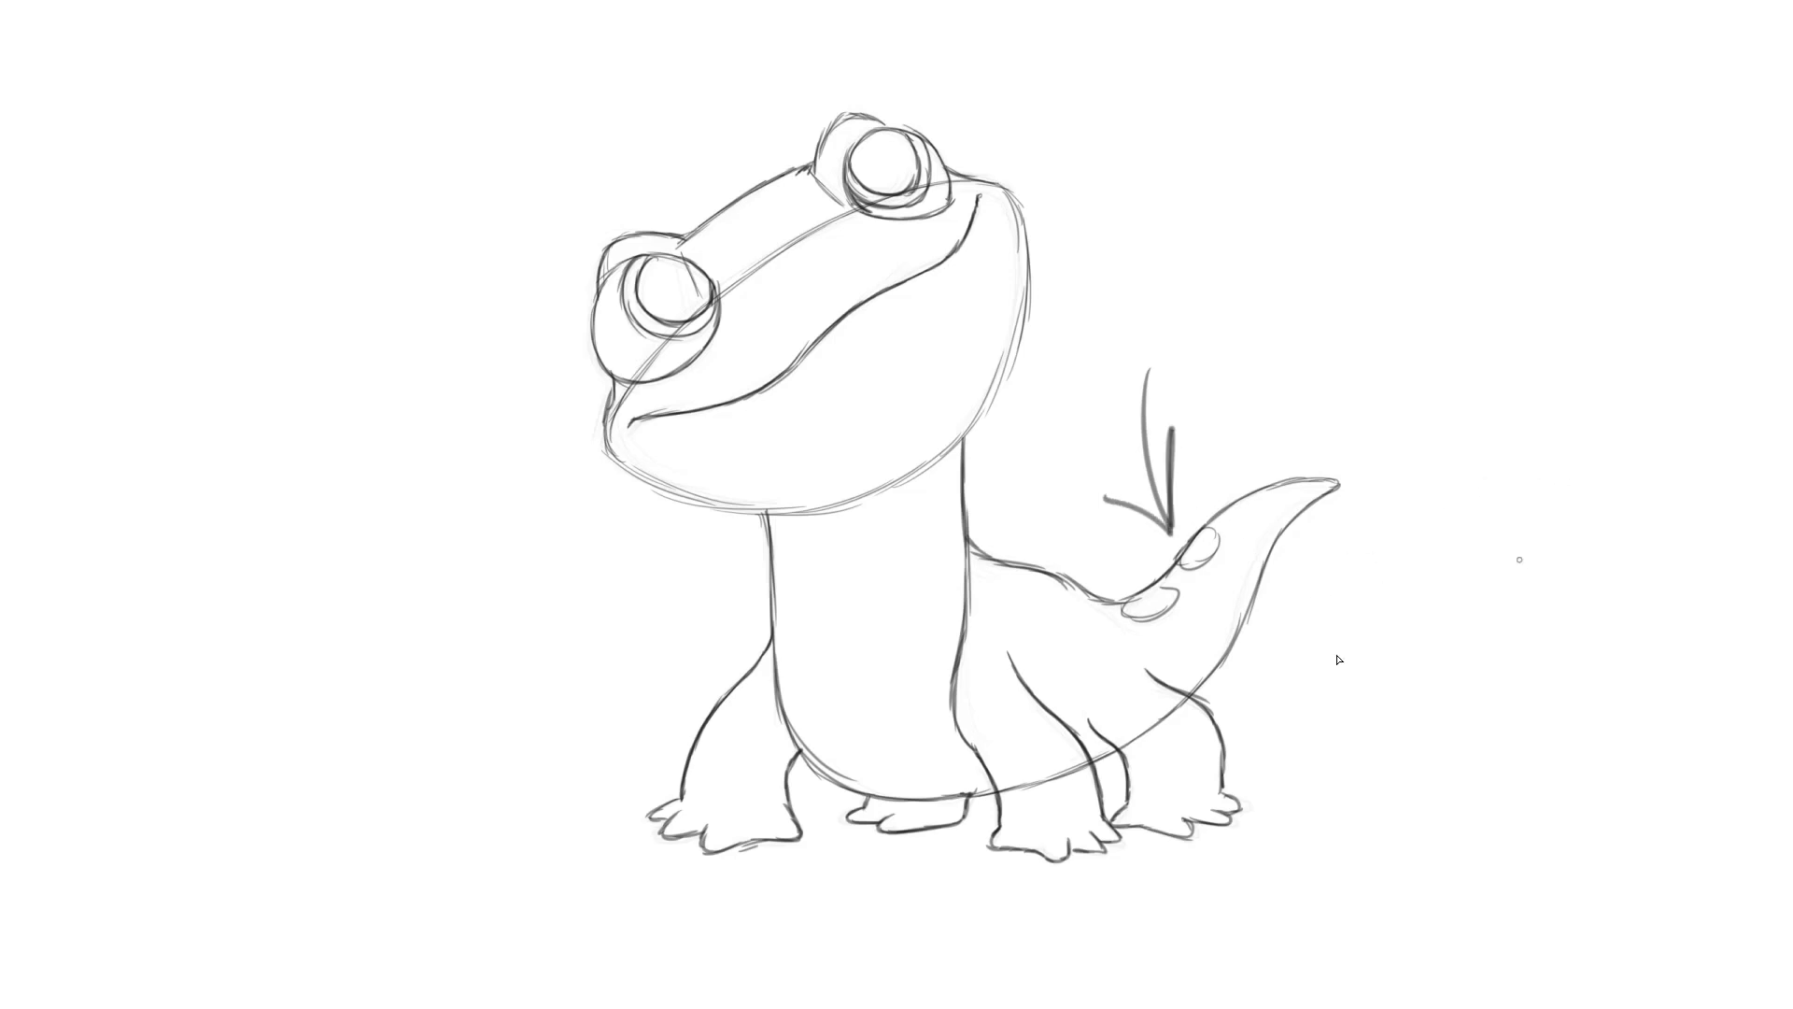
{"action": "mouse_move", "coordinate": [710, 600]}
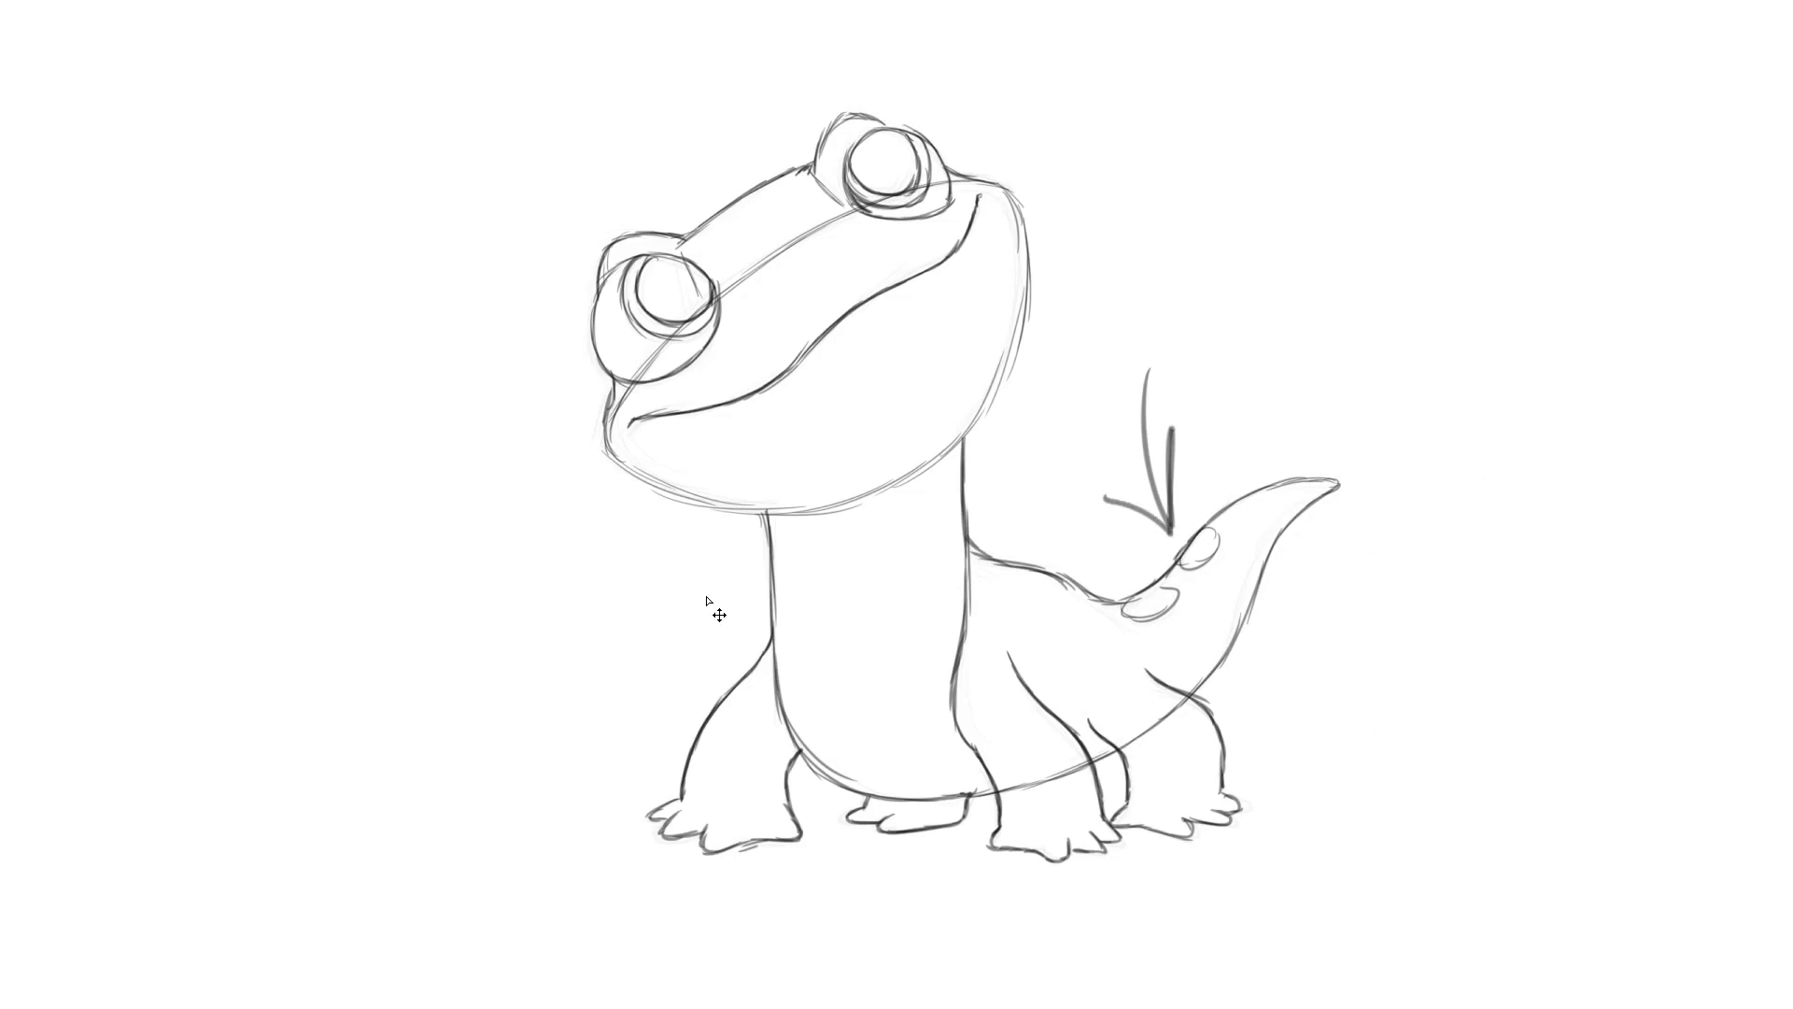